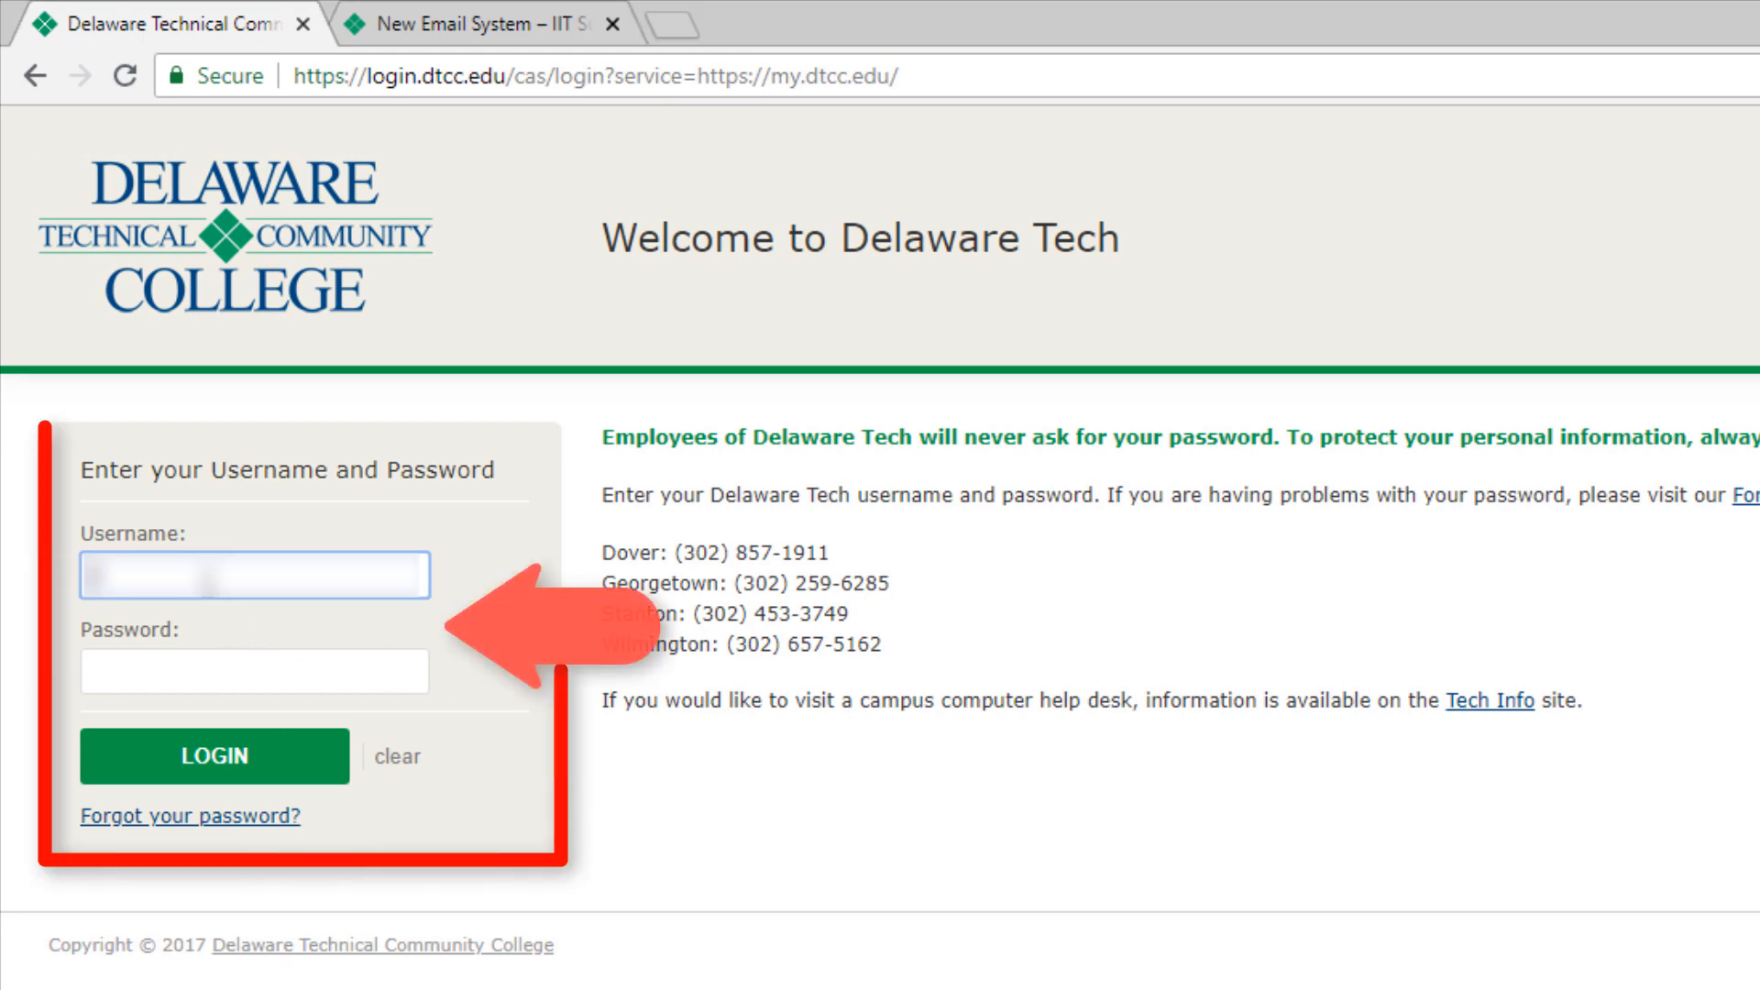
Log in to MyDTCC with your Delaware Tech username and password.
type("••")
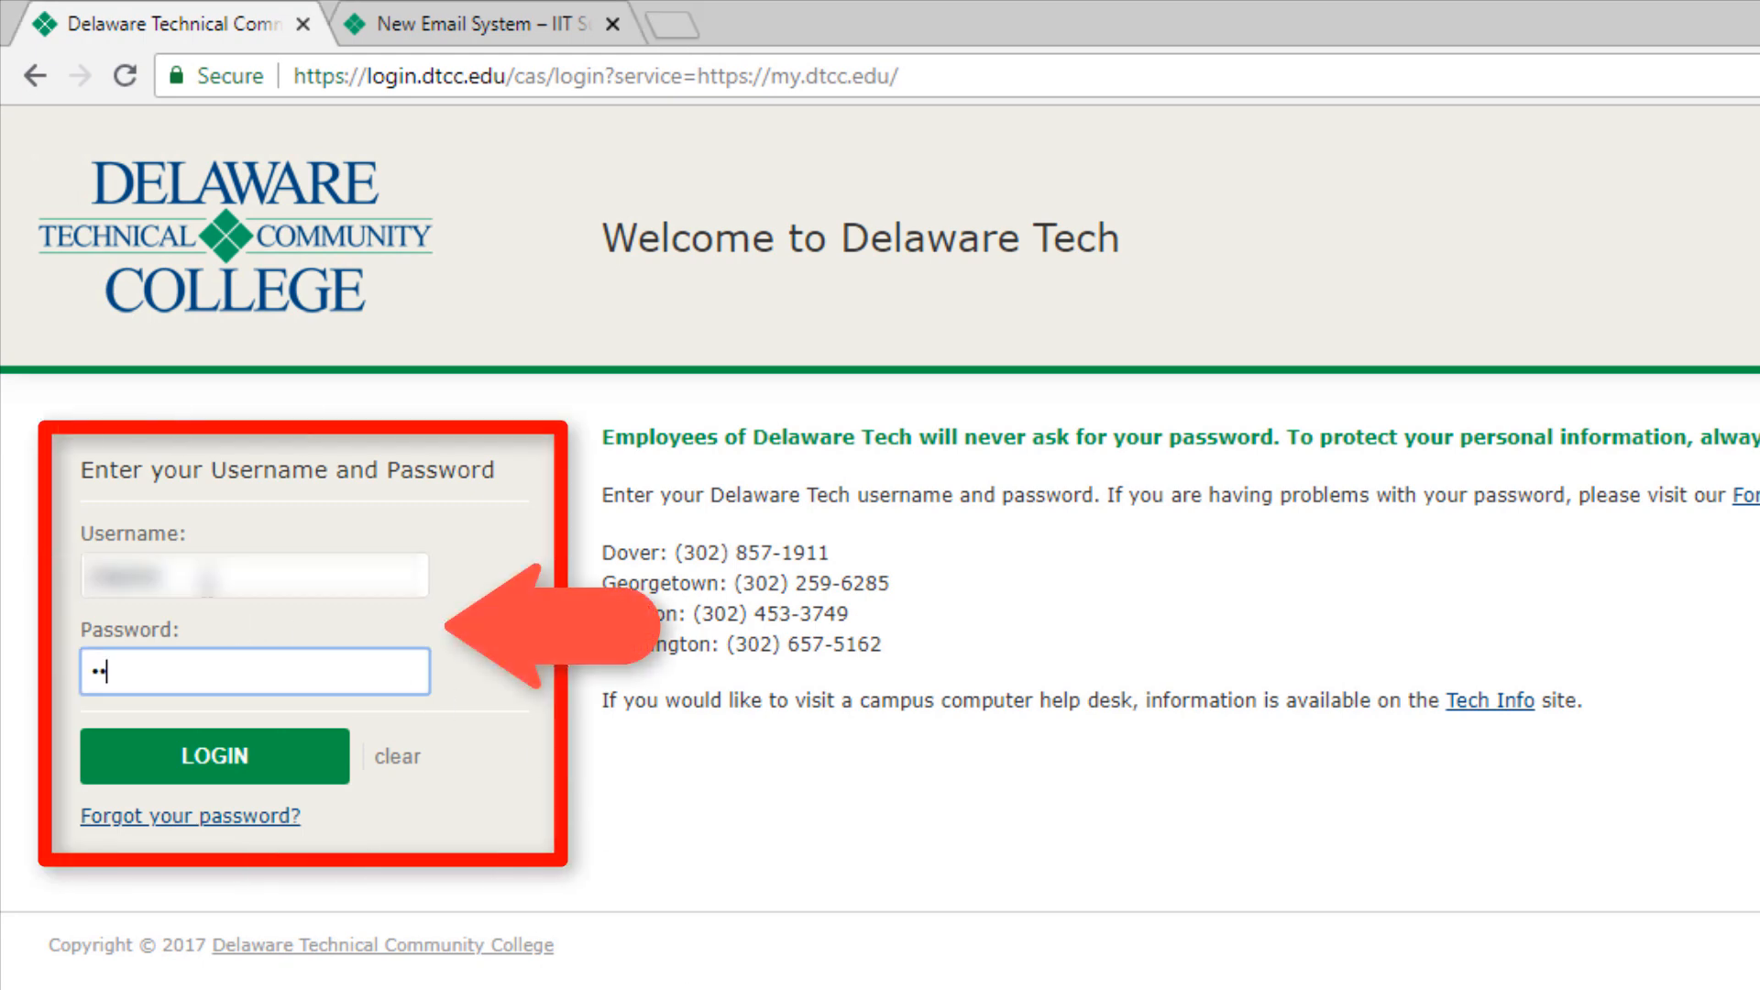
type("password")
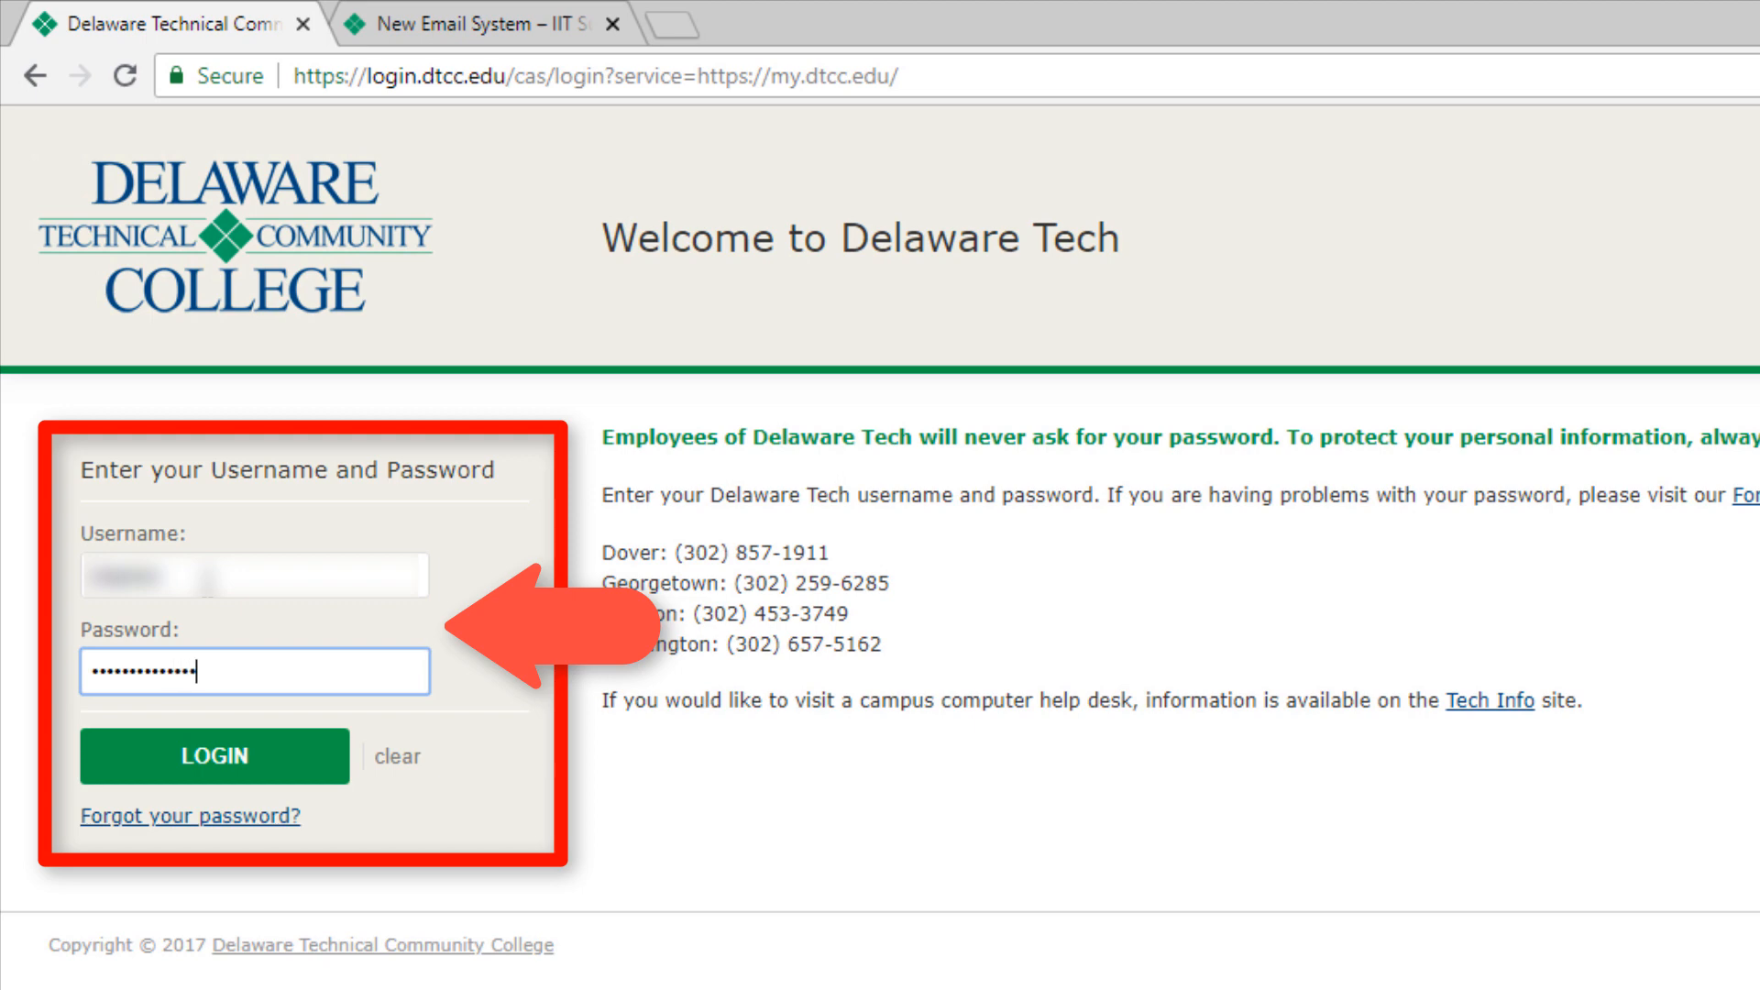
left_click(165, 752)
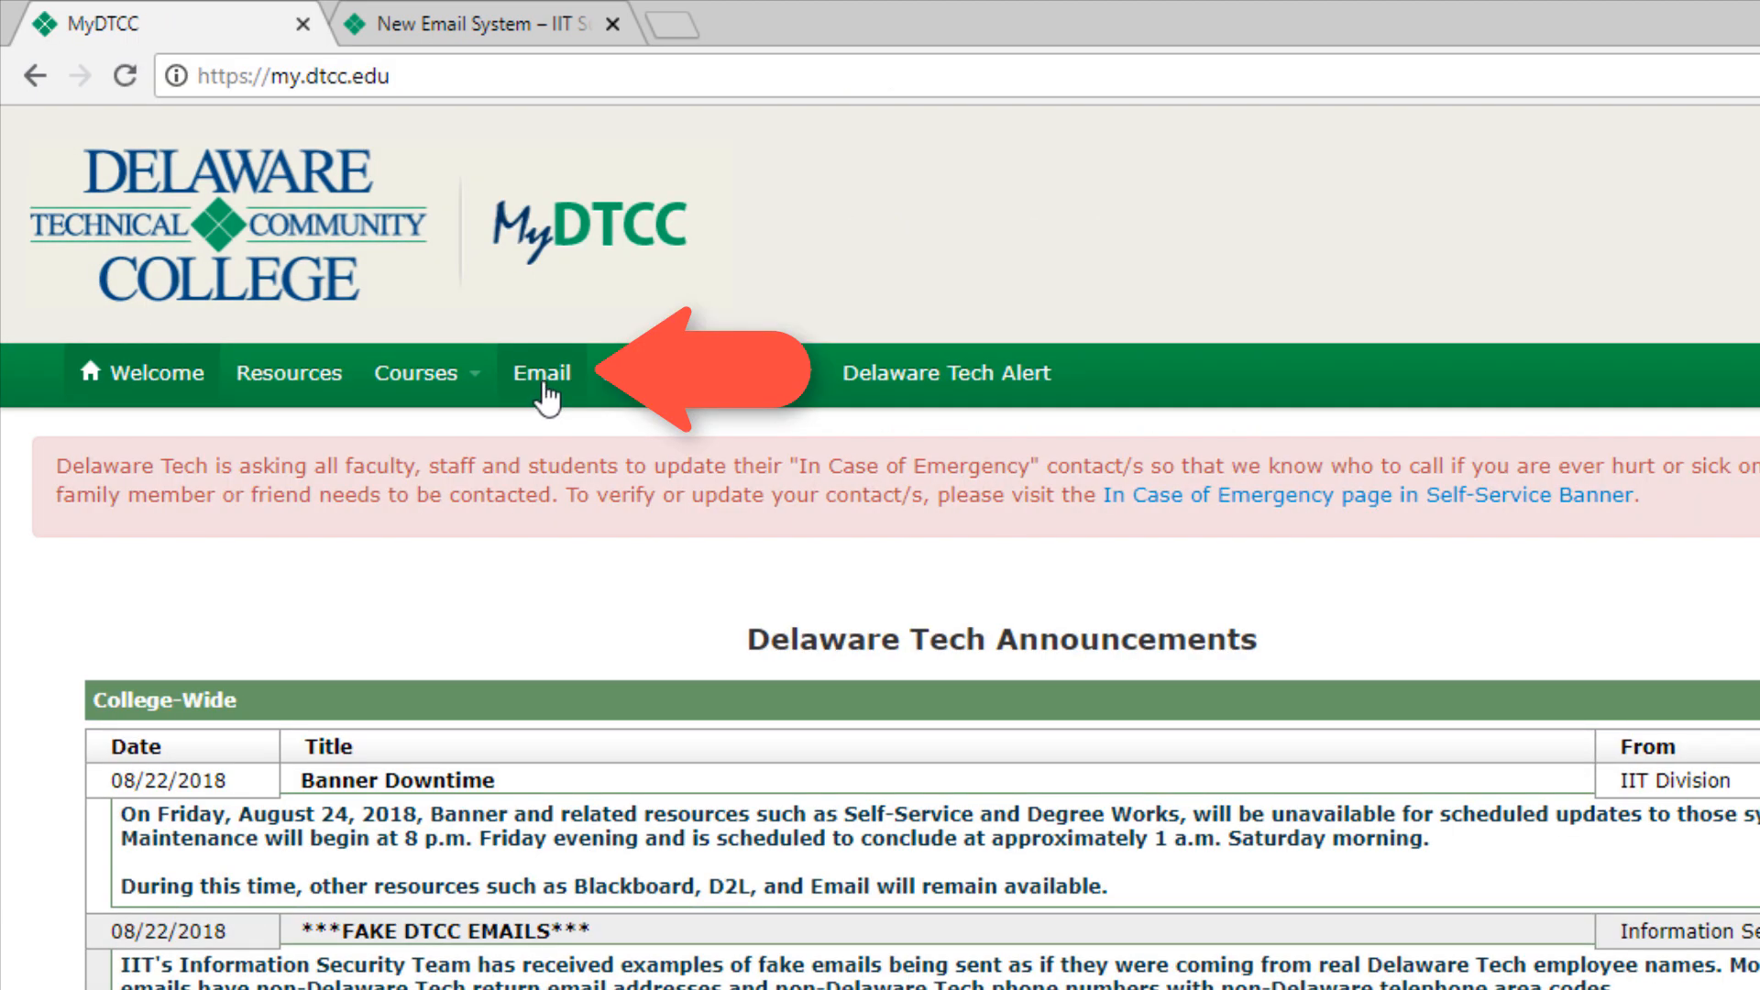
Open Email from MyDTCC and sign in with your Delaware Tech password.
left_click(543, 373)
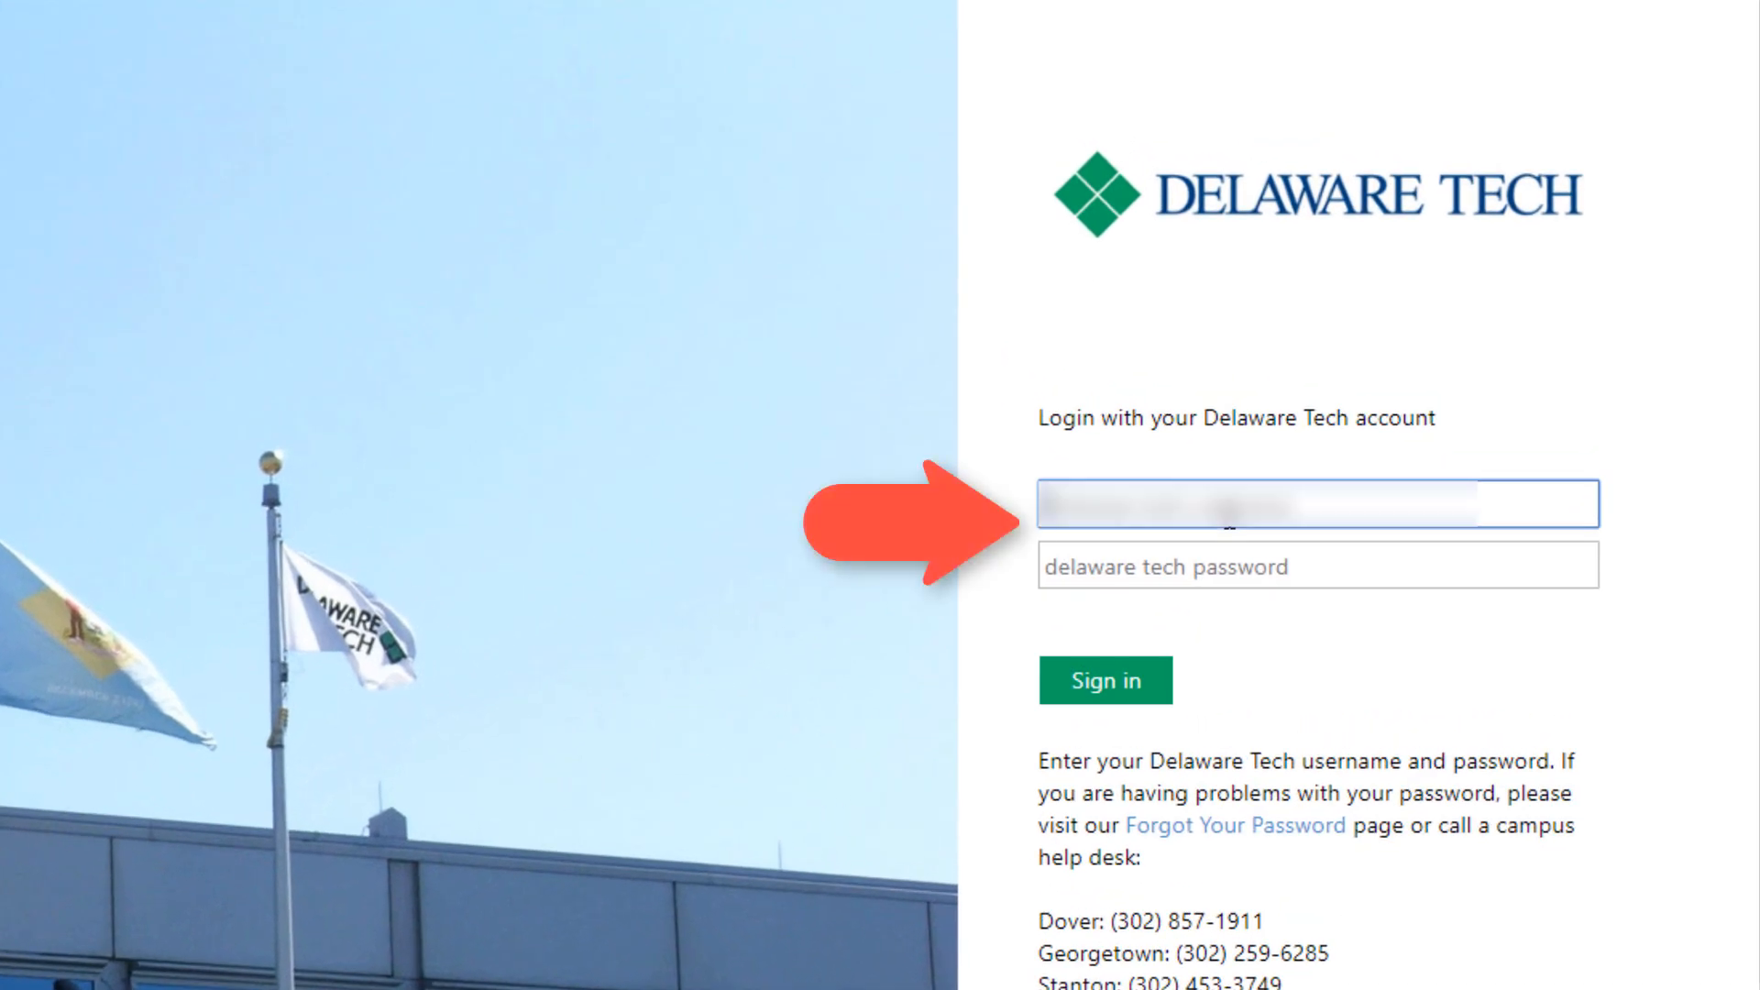
left_click(1316, 568)
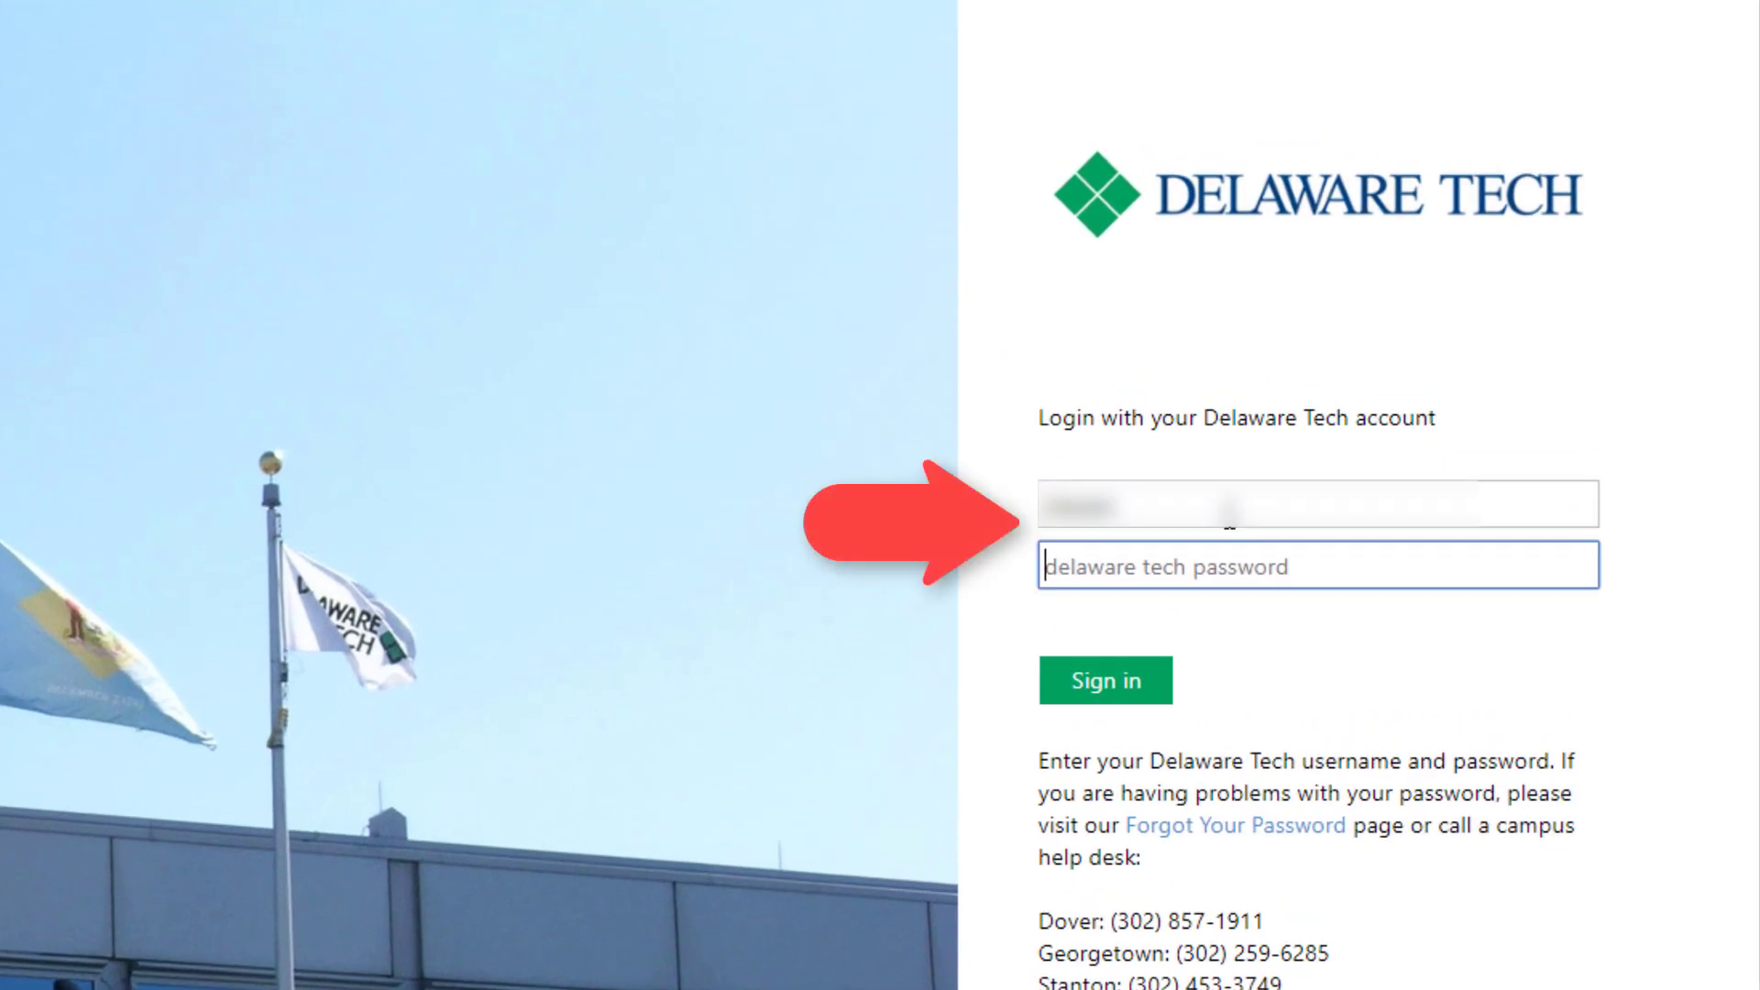
type("••••••")
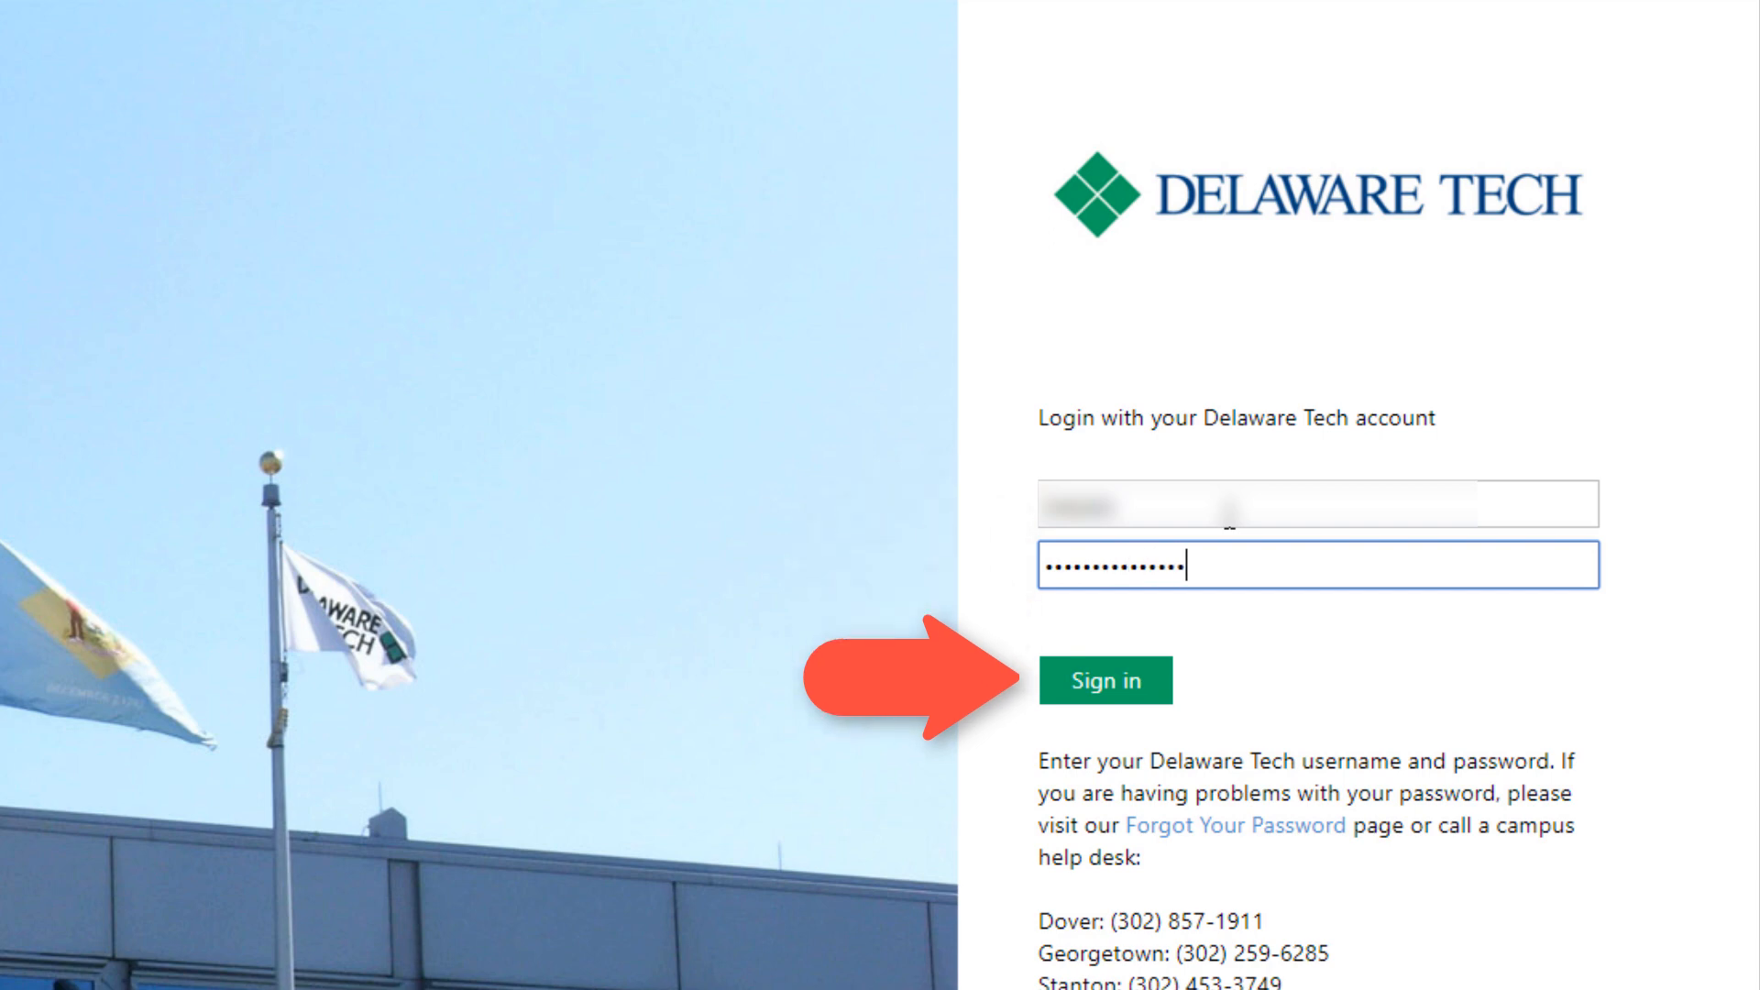
left_click(1104, 678)
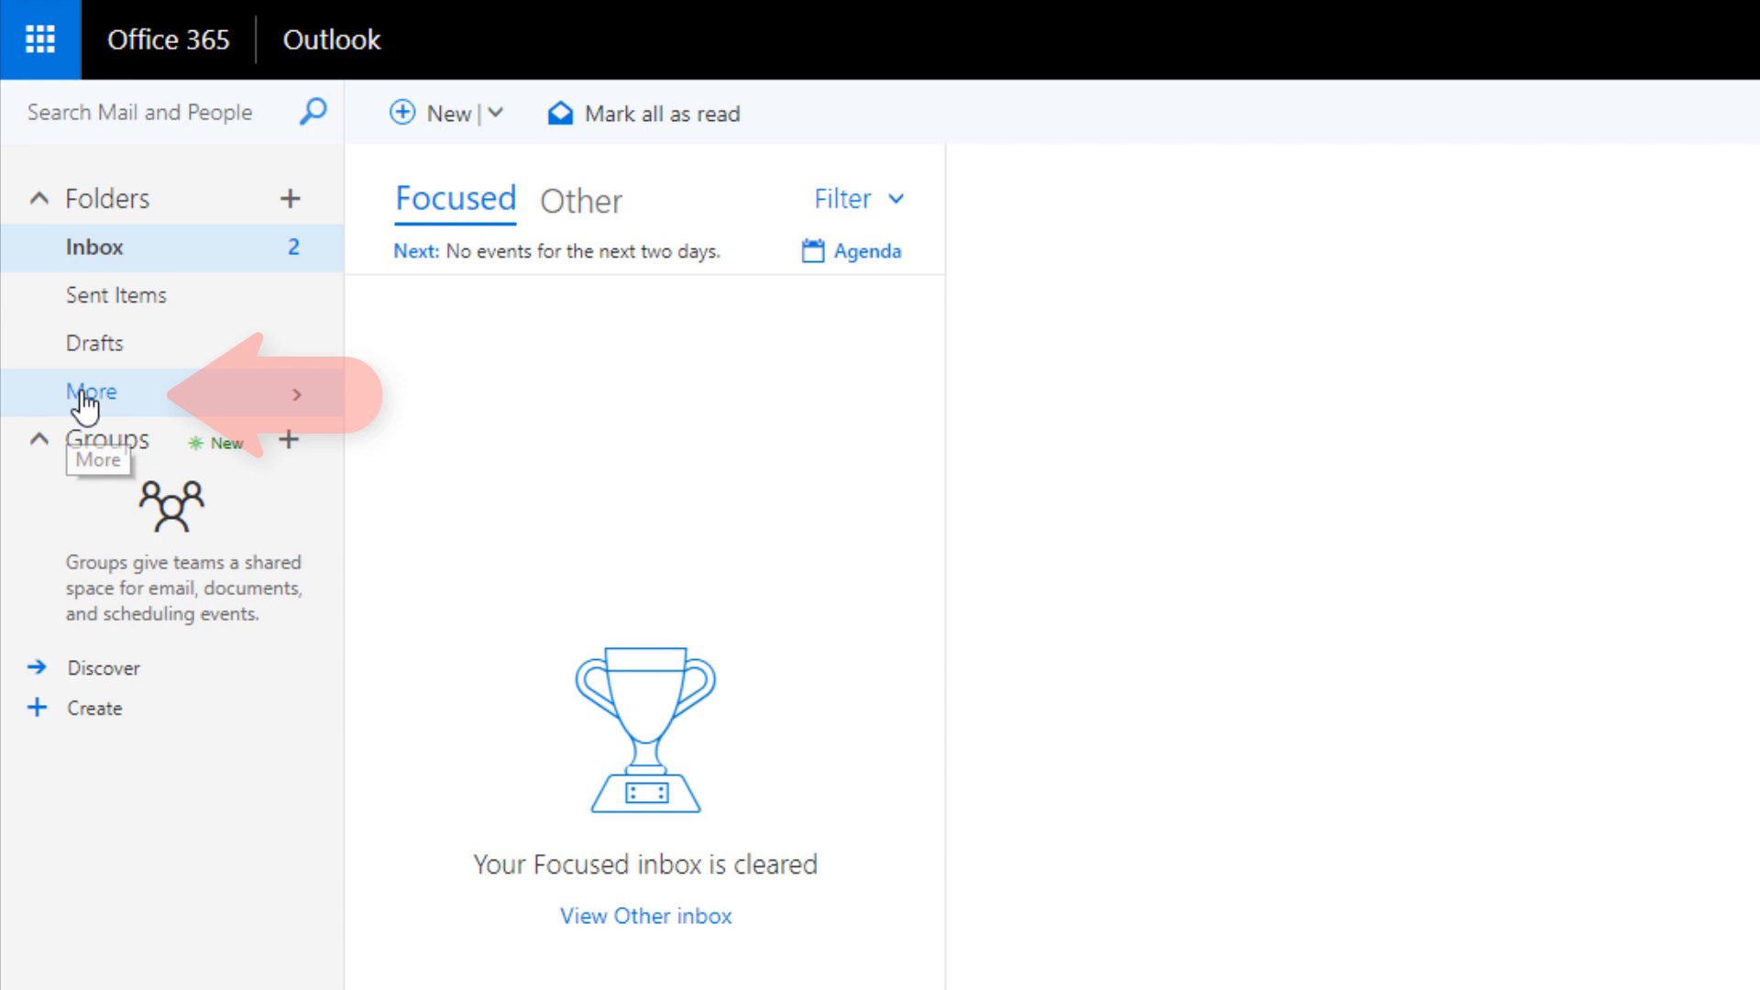
Show all folders via More, then collapse and re-expand the account's folder group.
left_click(90, 391)
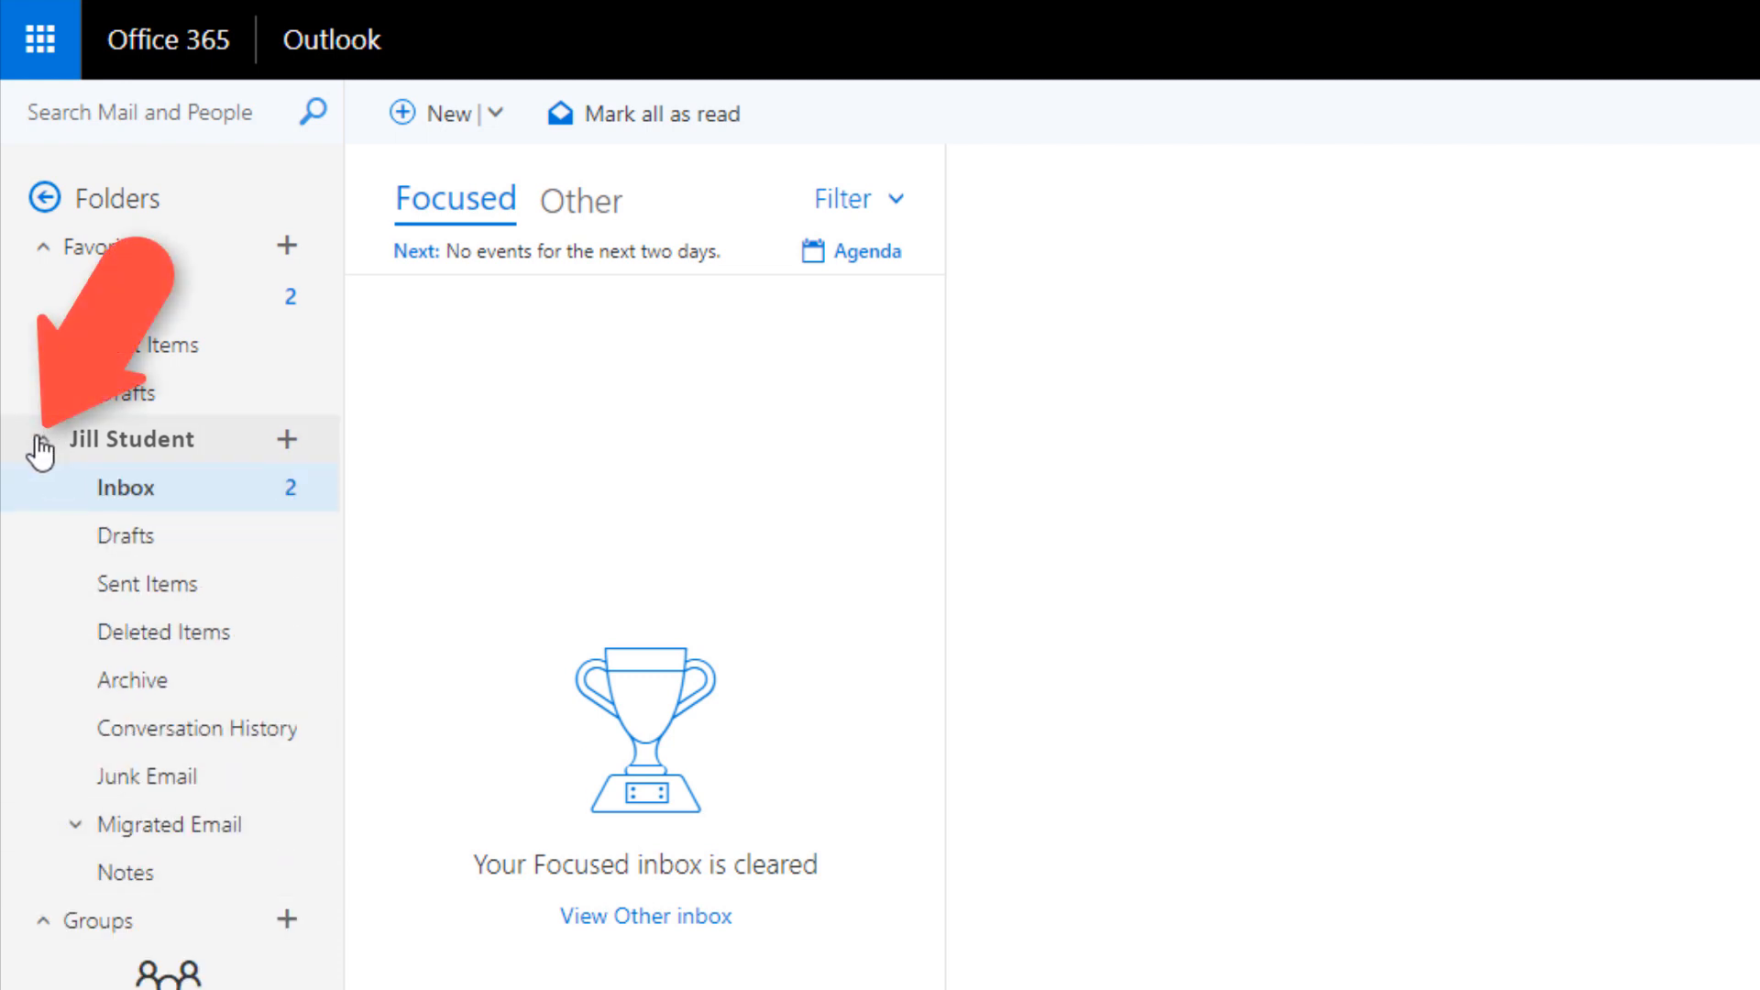
left_click(44, 440)
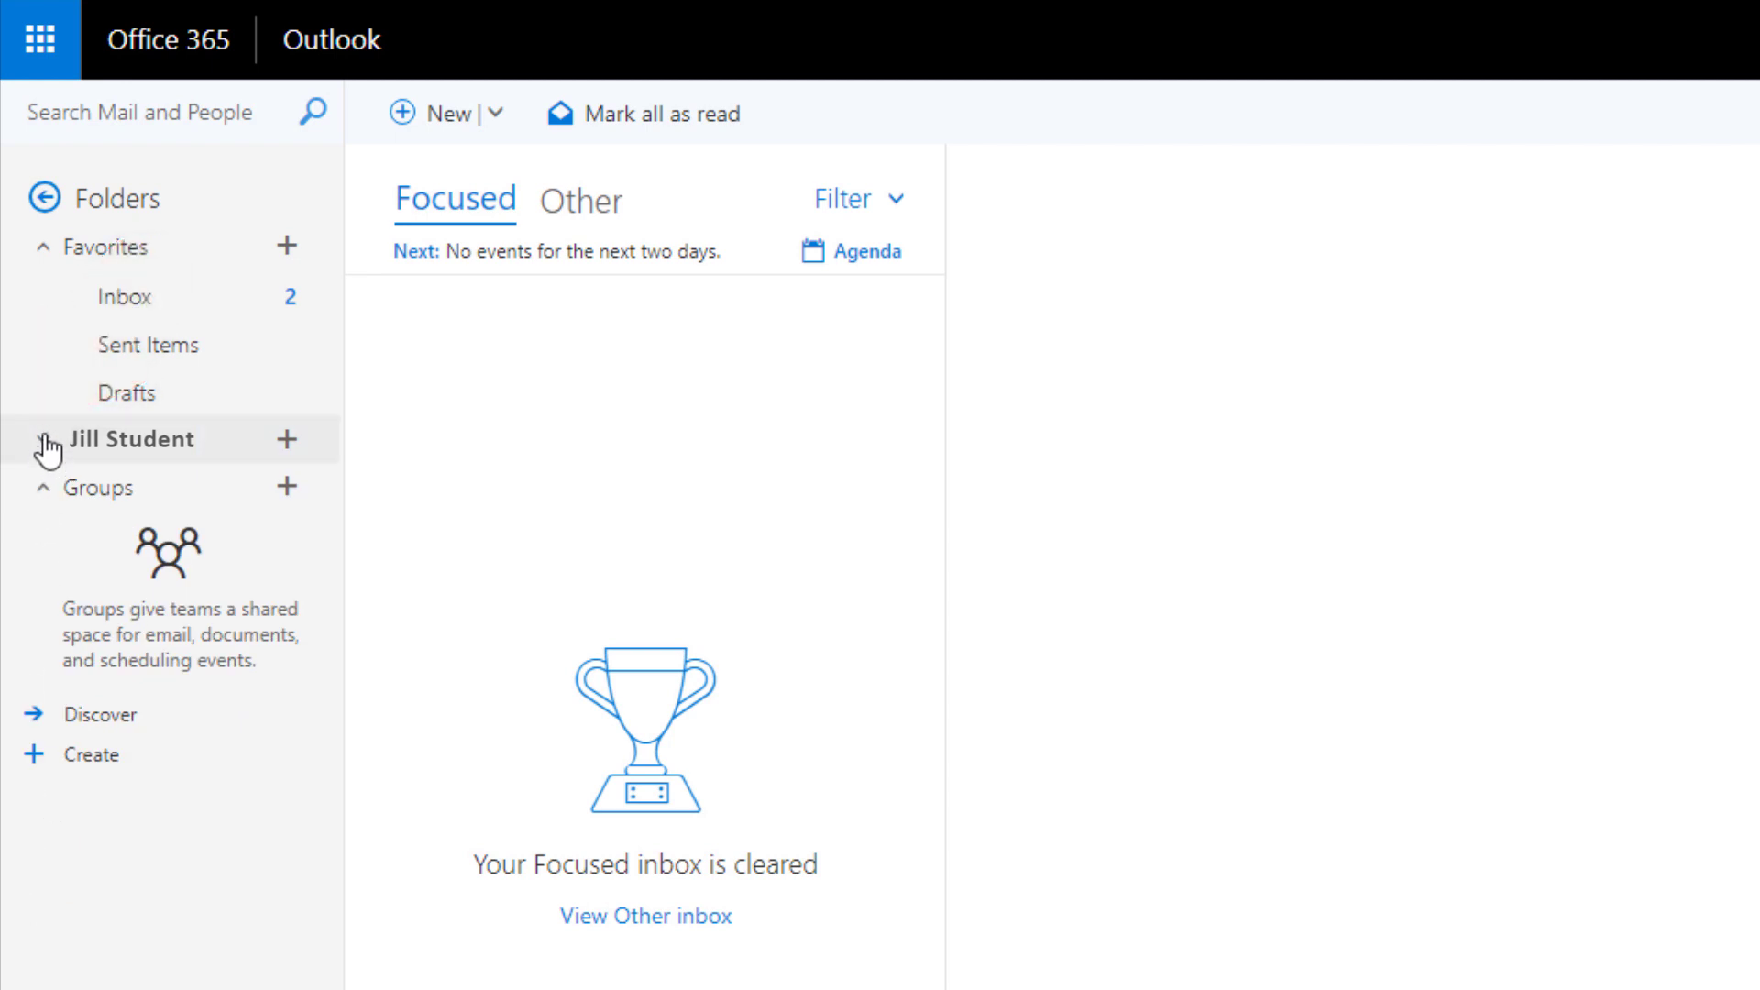
left_click(131, 439)
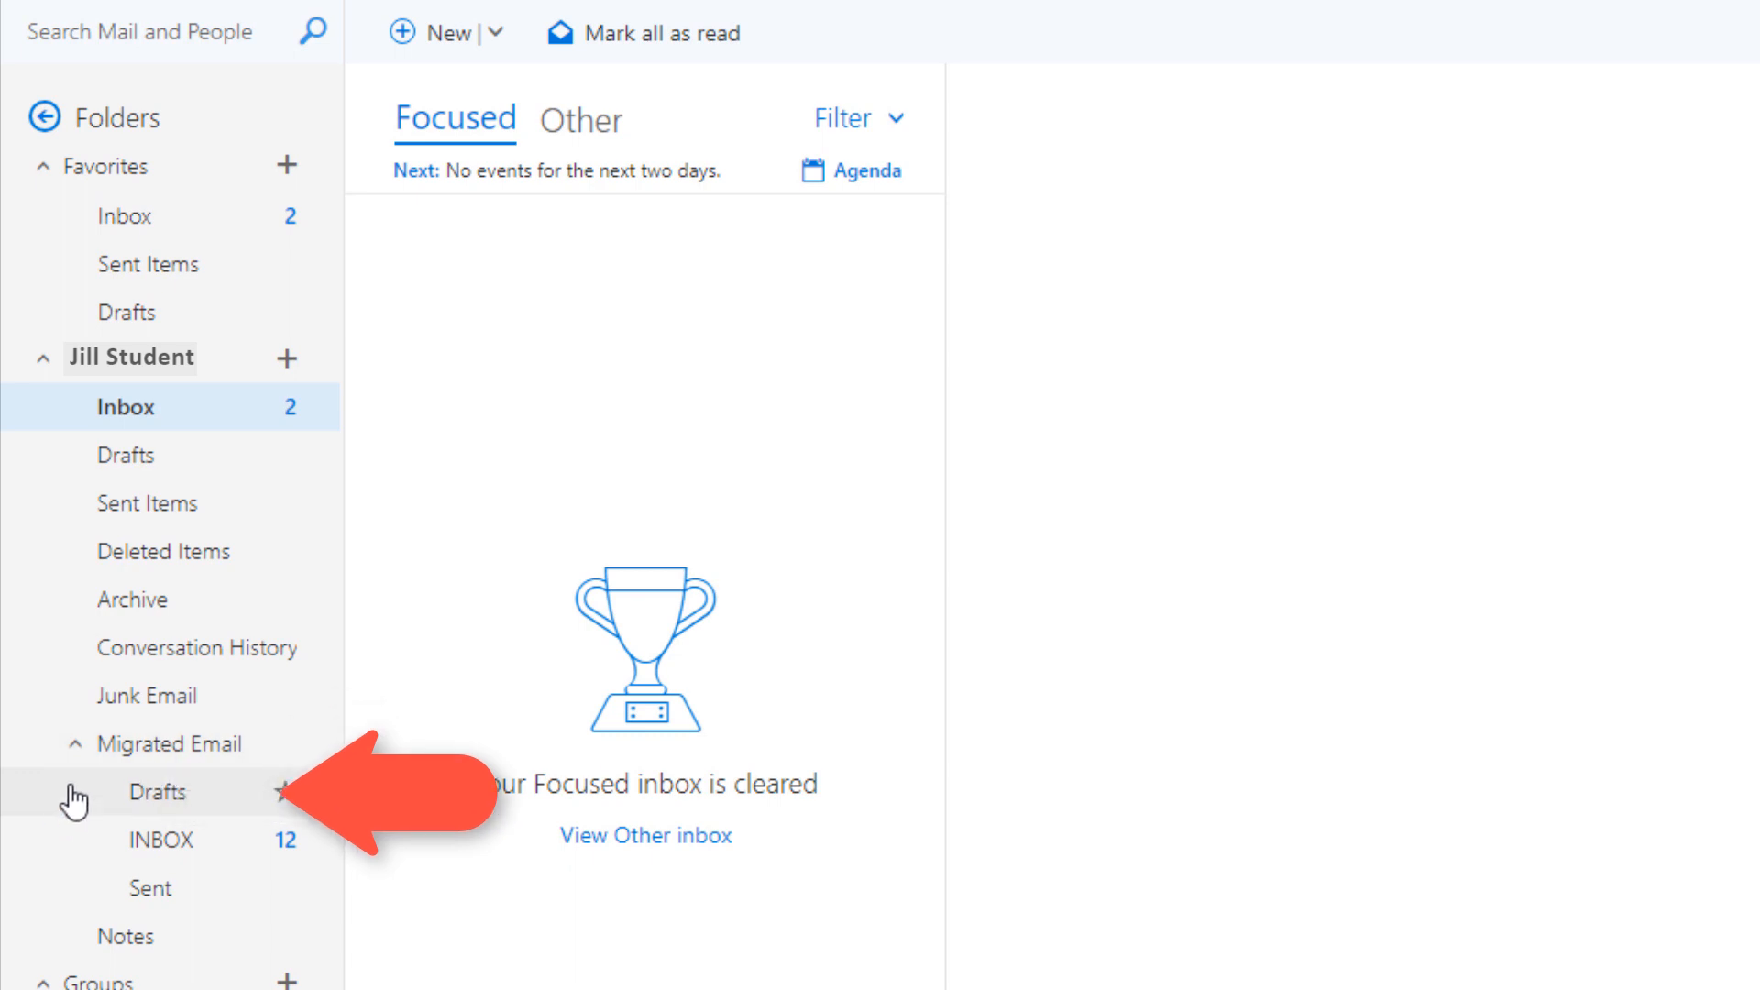
mouse_move(138, 853)
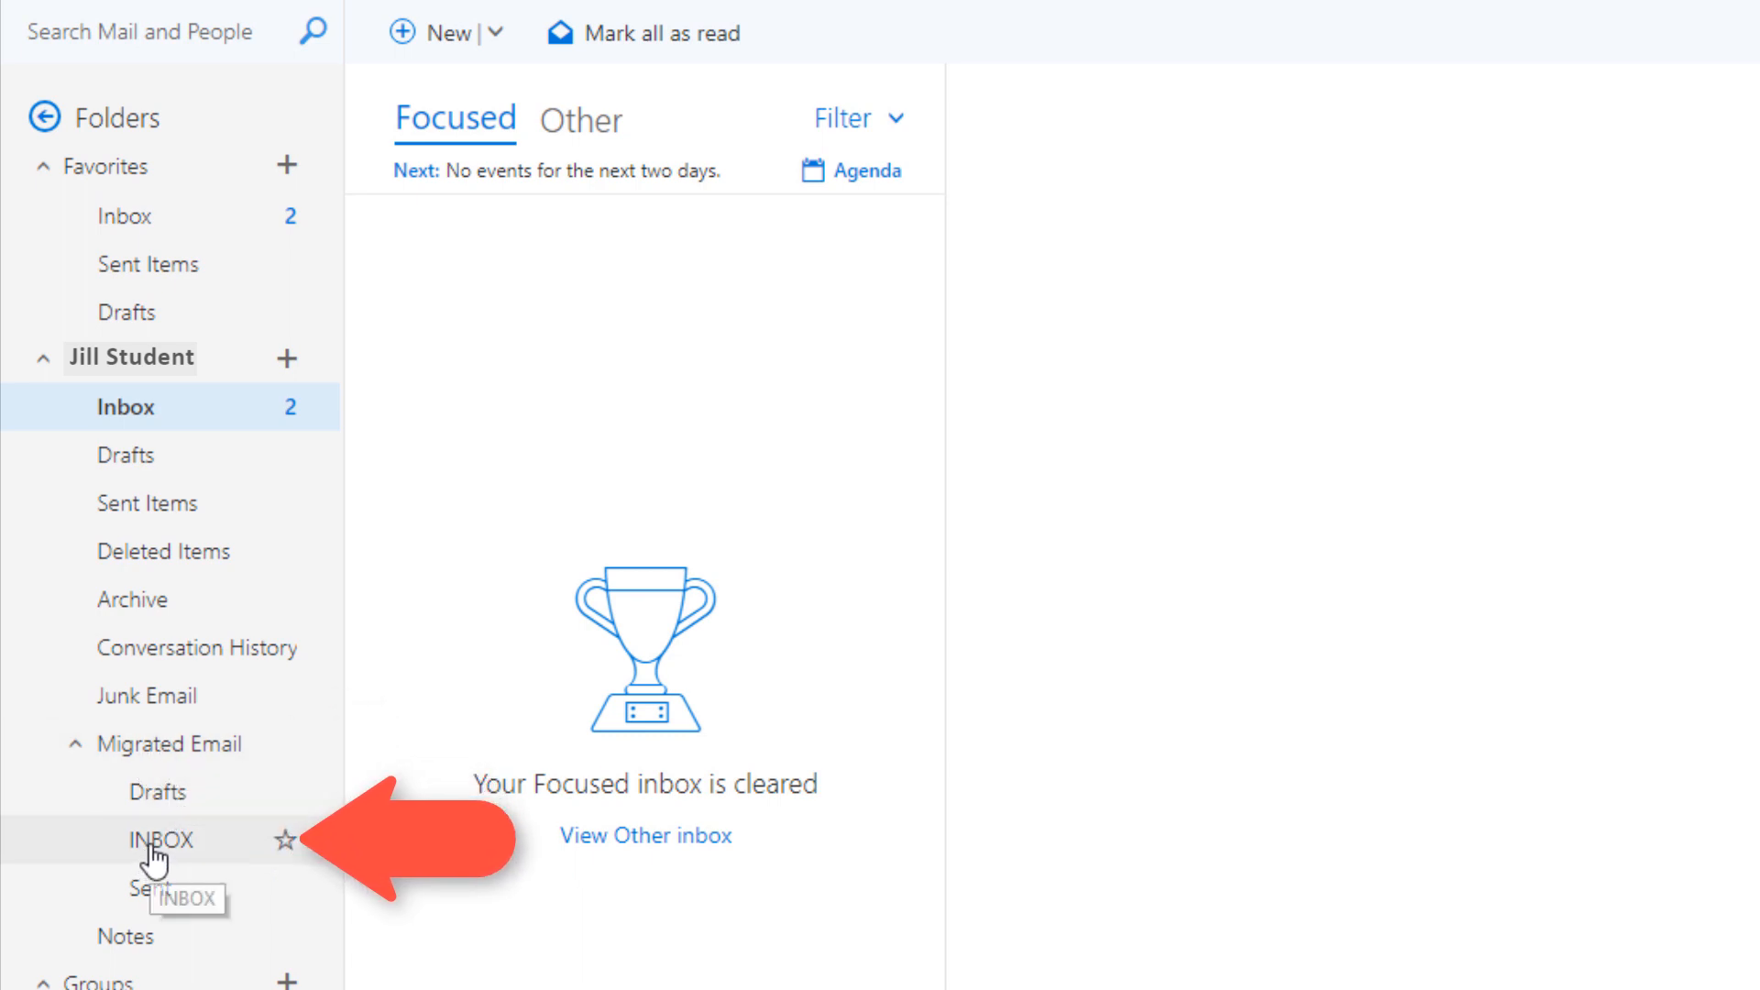
Open the INBOX folder under Migrated Email to view the 12 migrated messages.
left_click(144, 840)
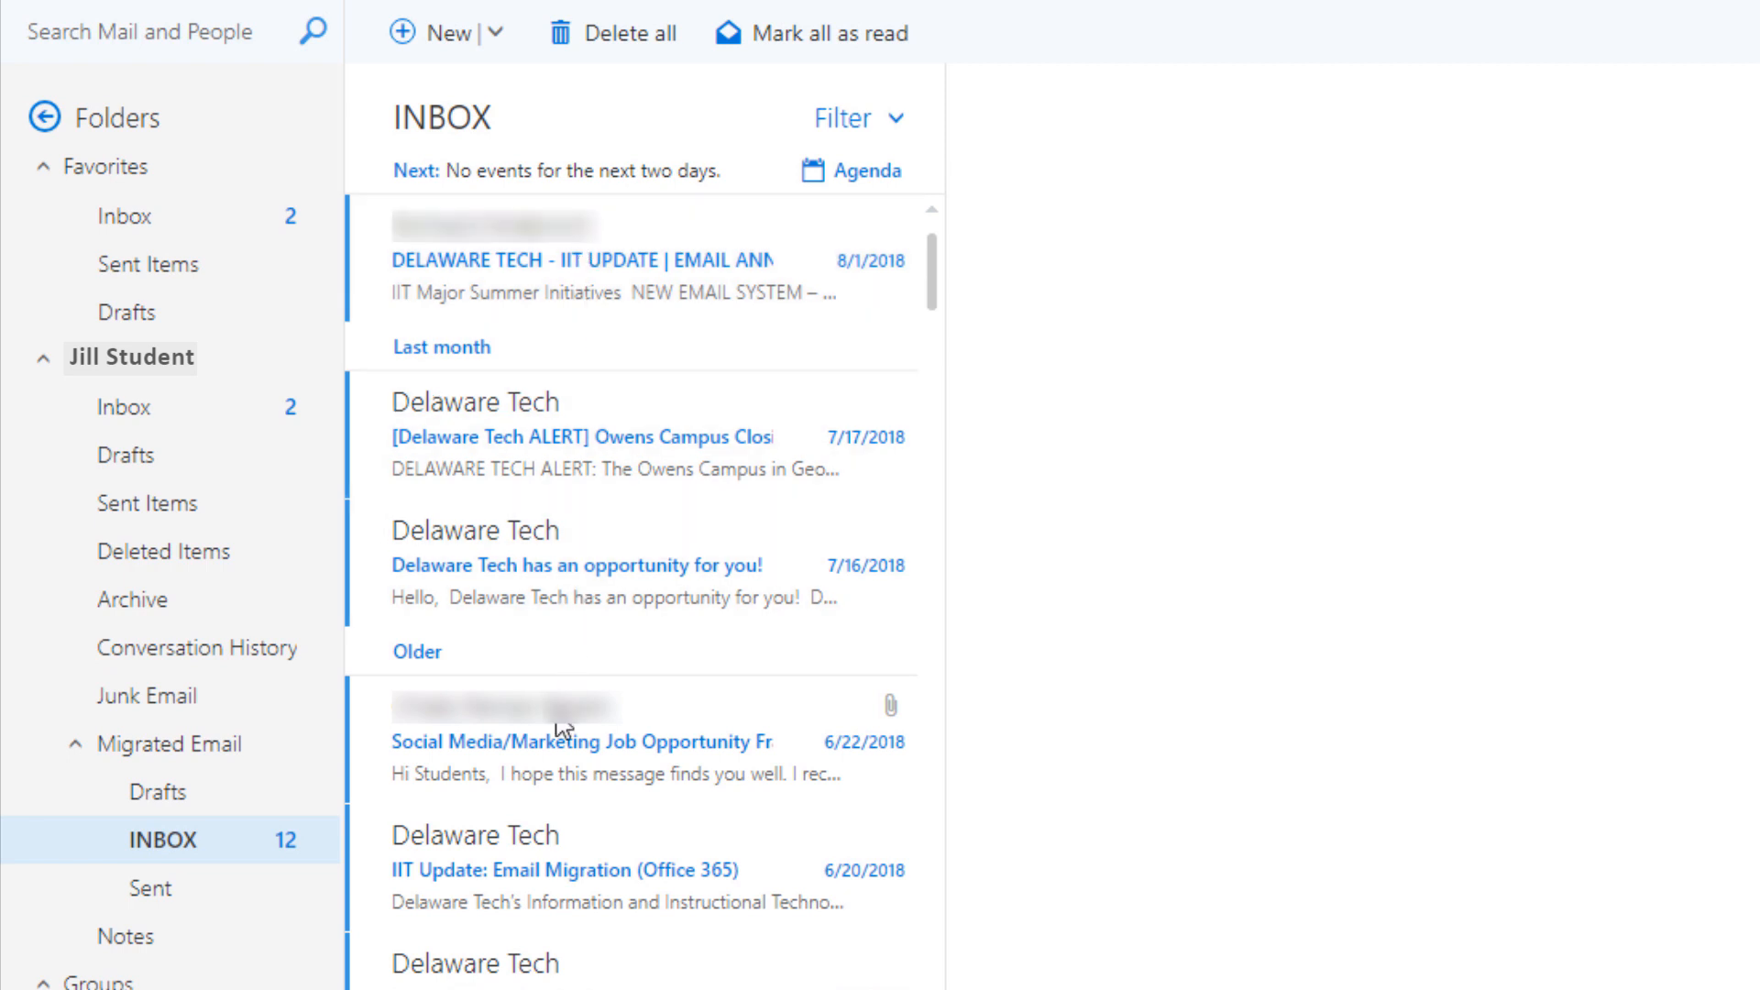
mouse_move(585, 383)
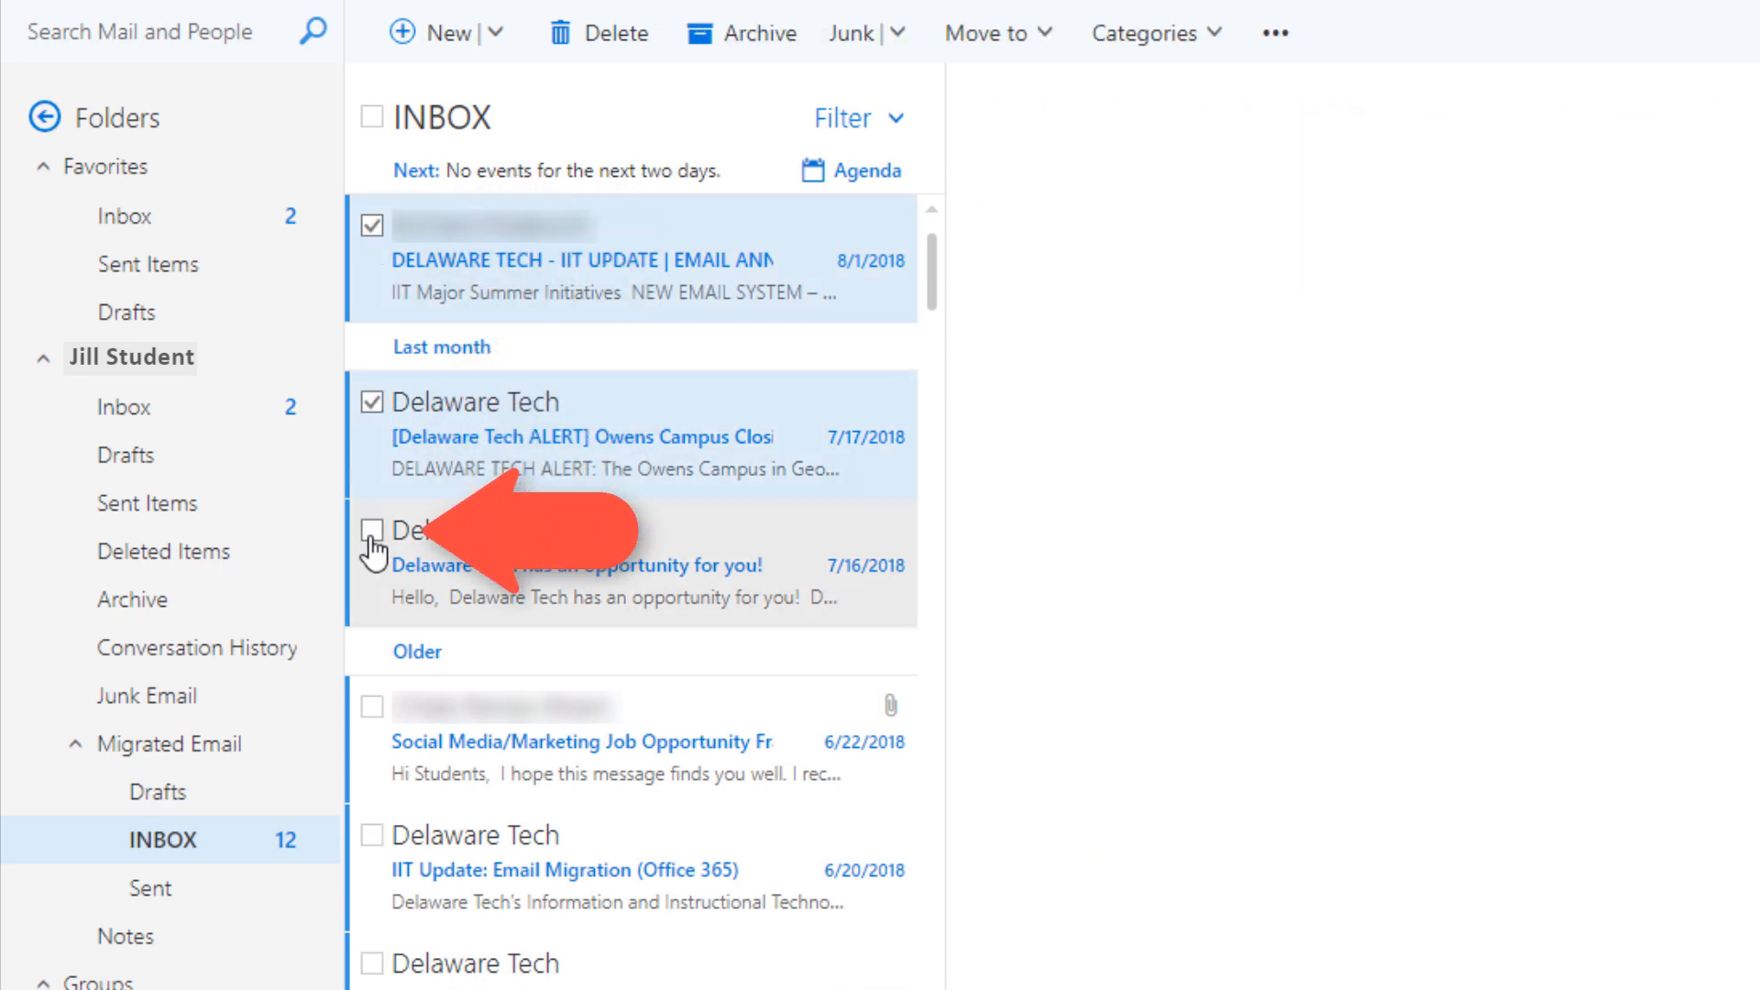
left_click(371, 530)
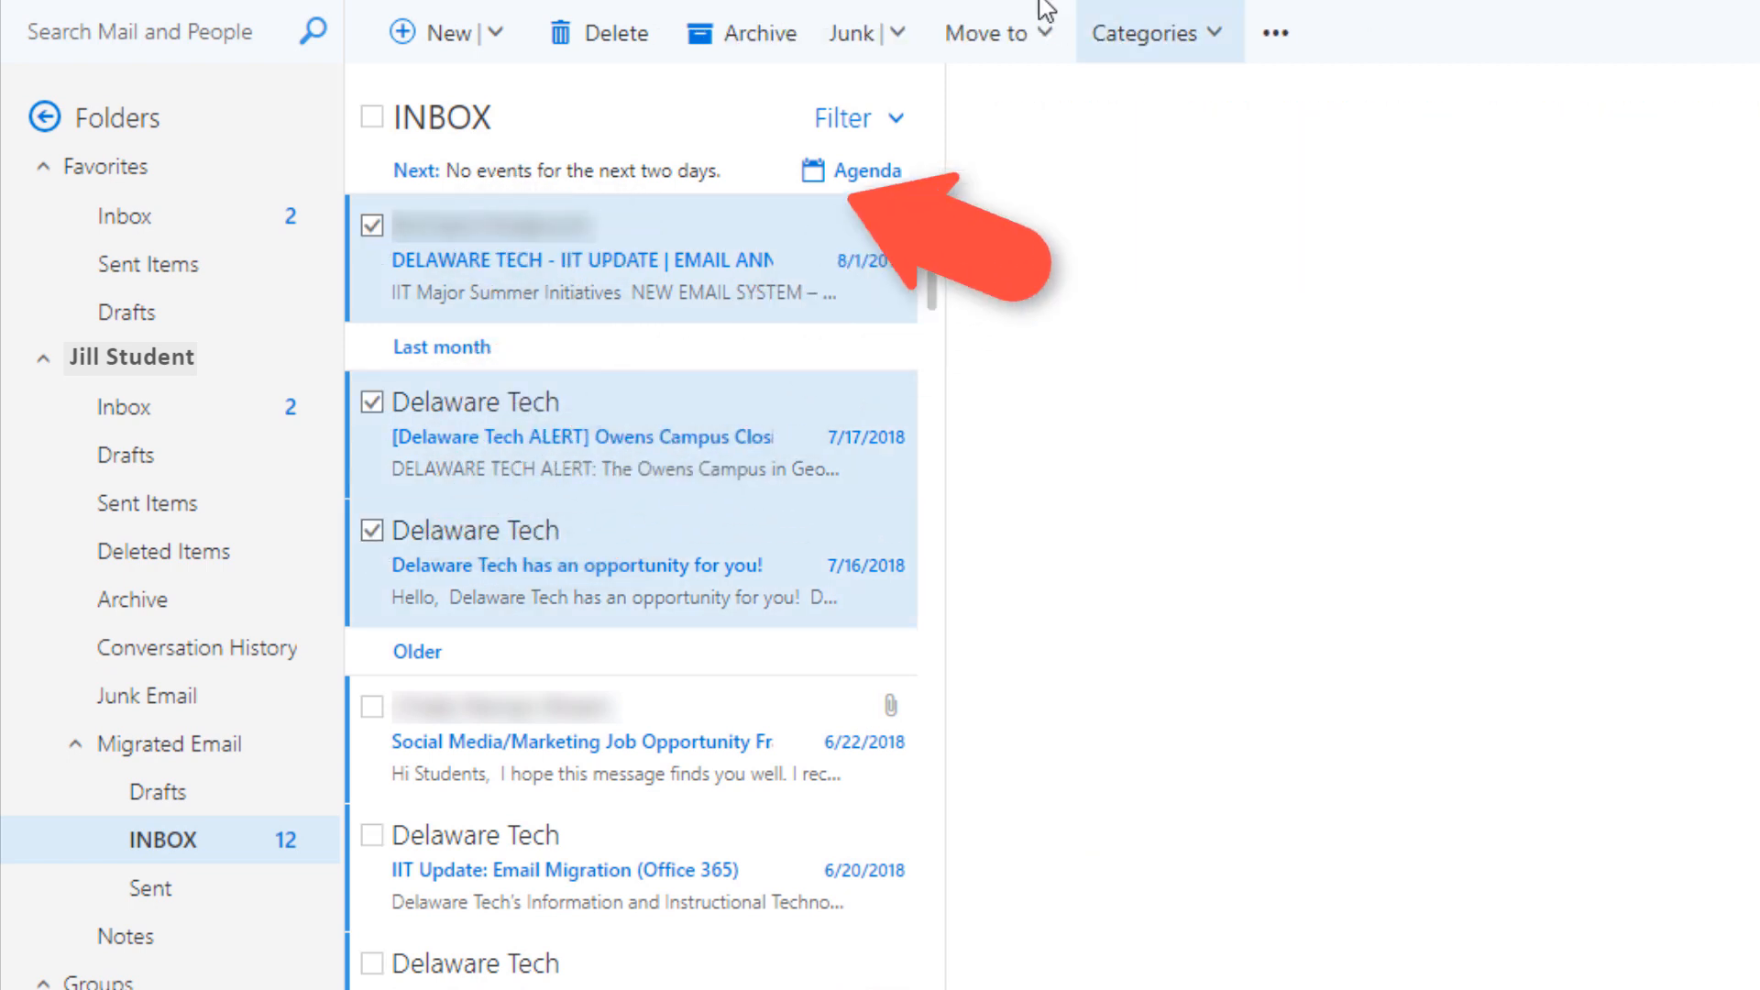
left_click(989, 32)
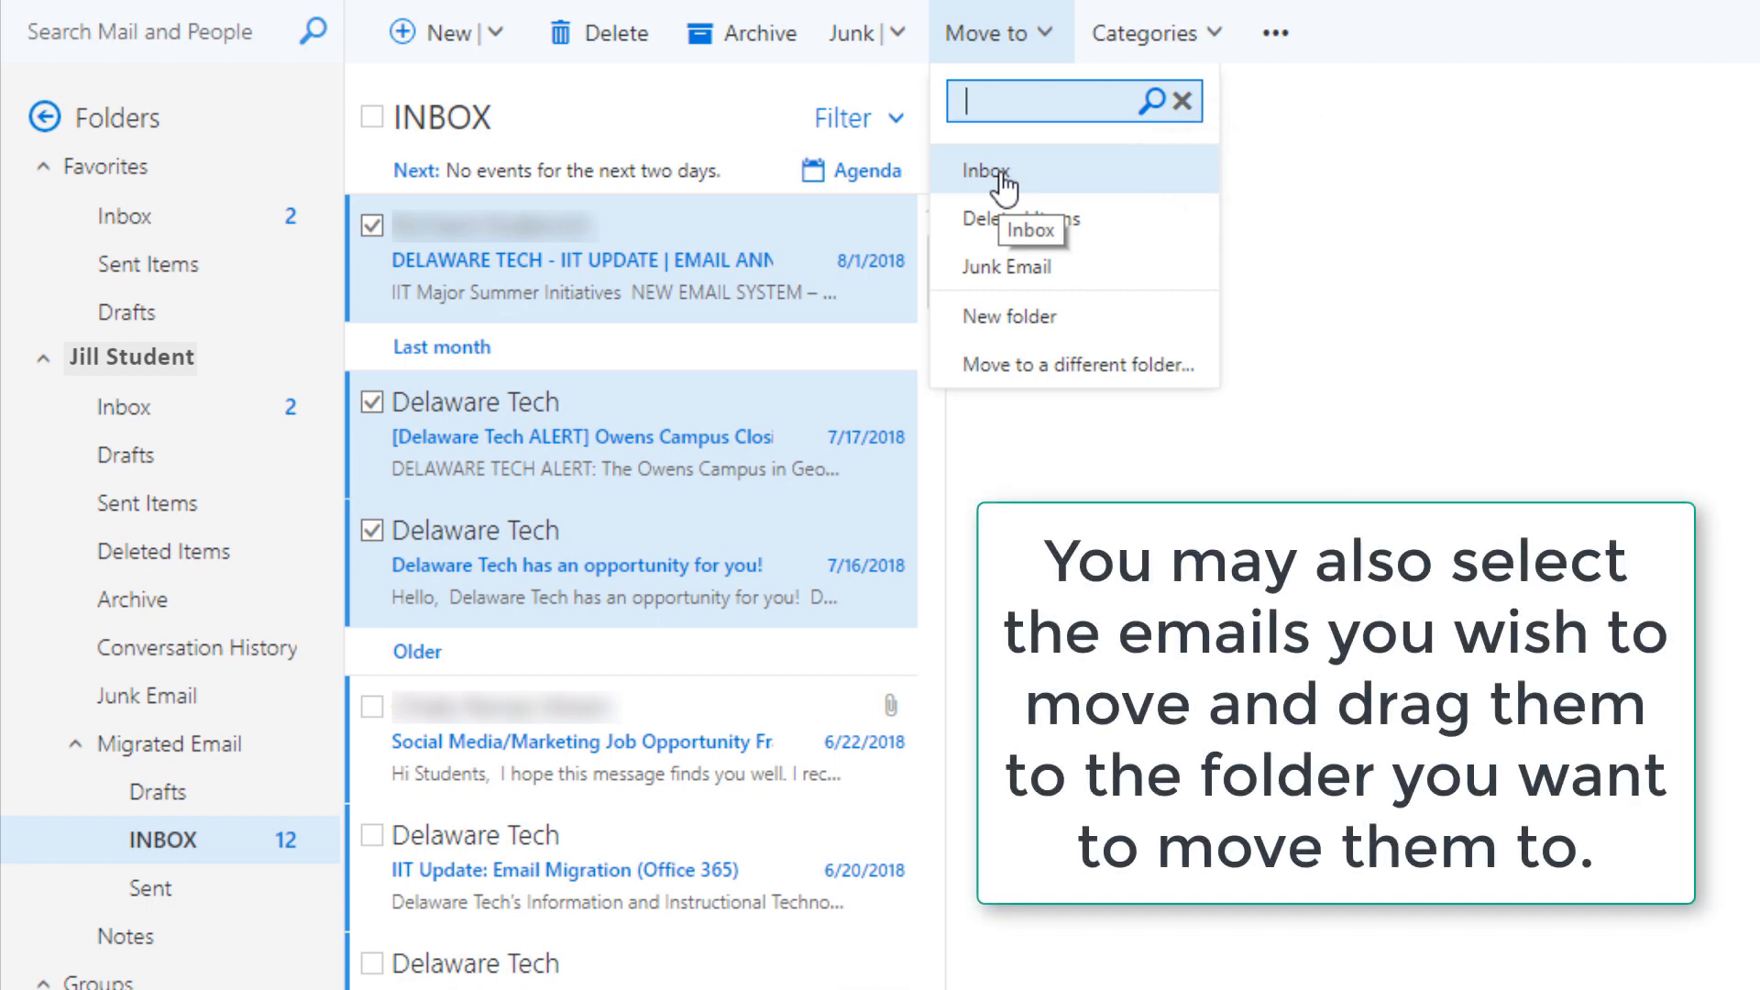
mouse_move(359, 562)
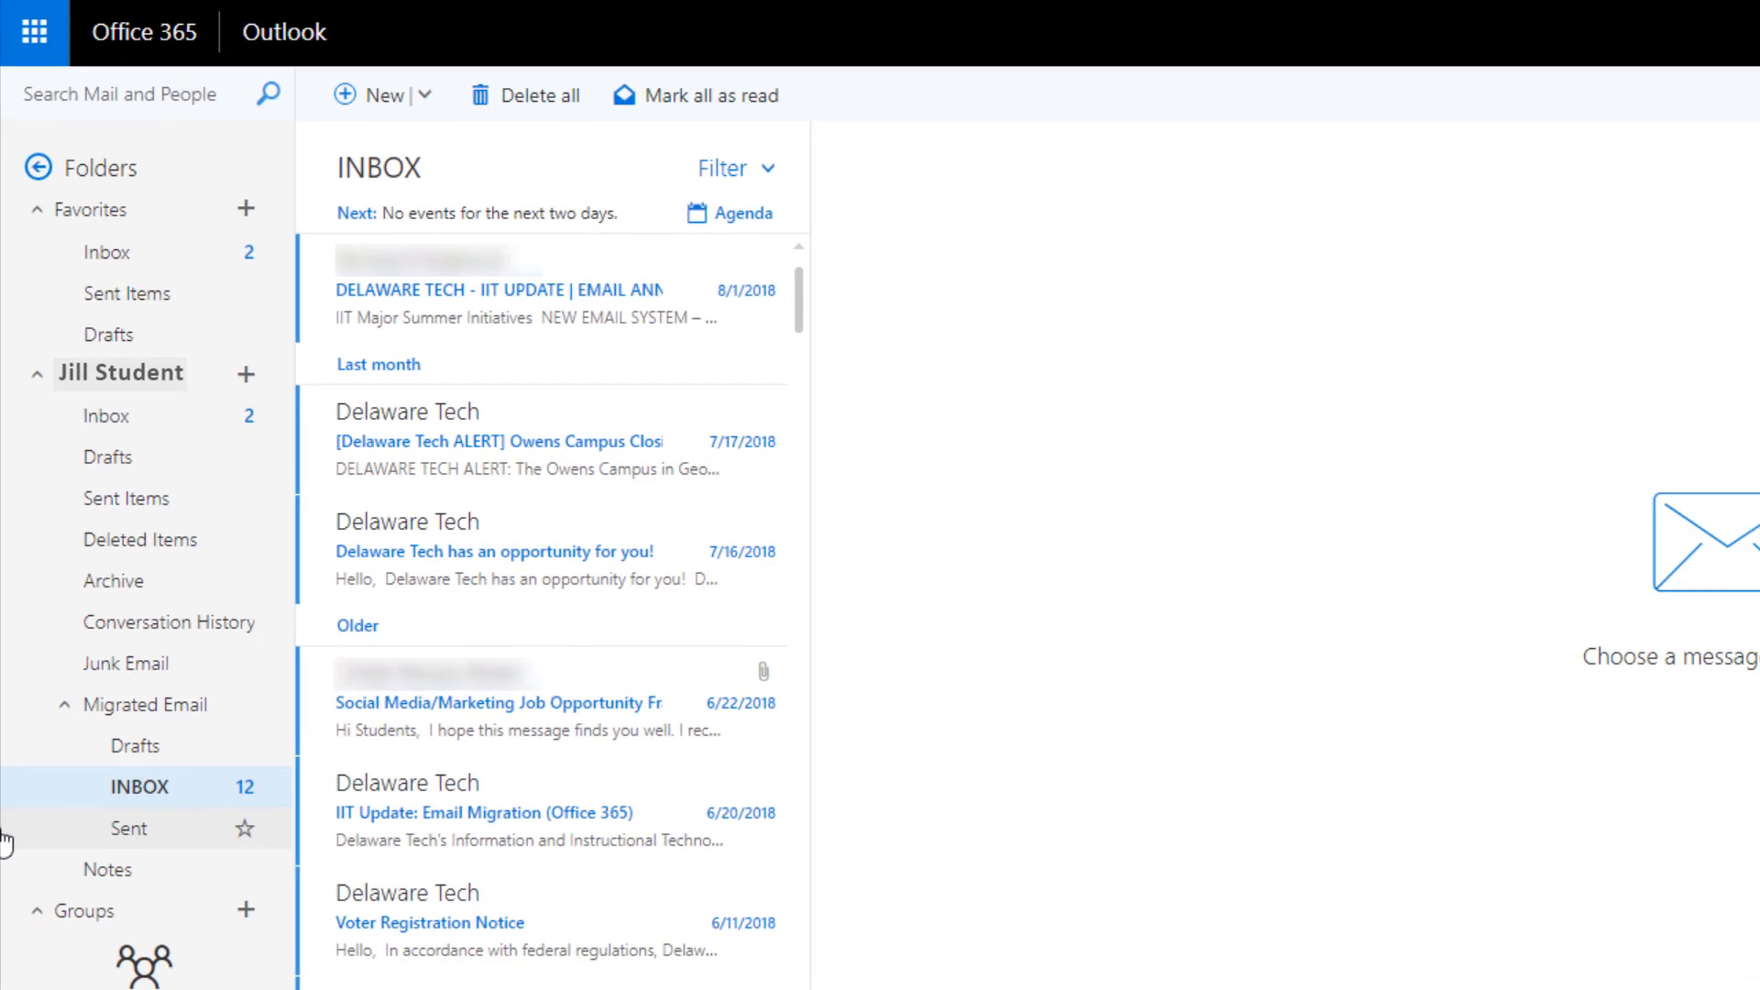
mouse_move(41, 823)
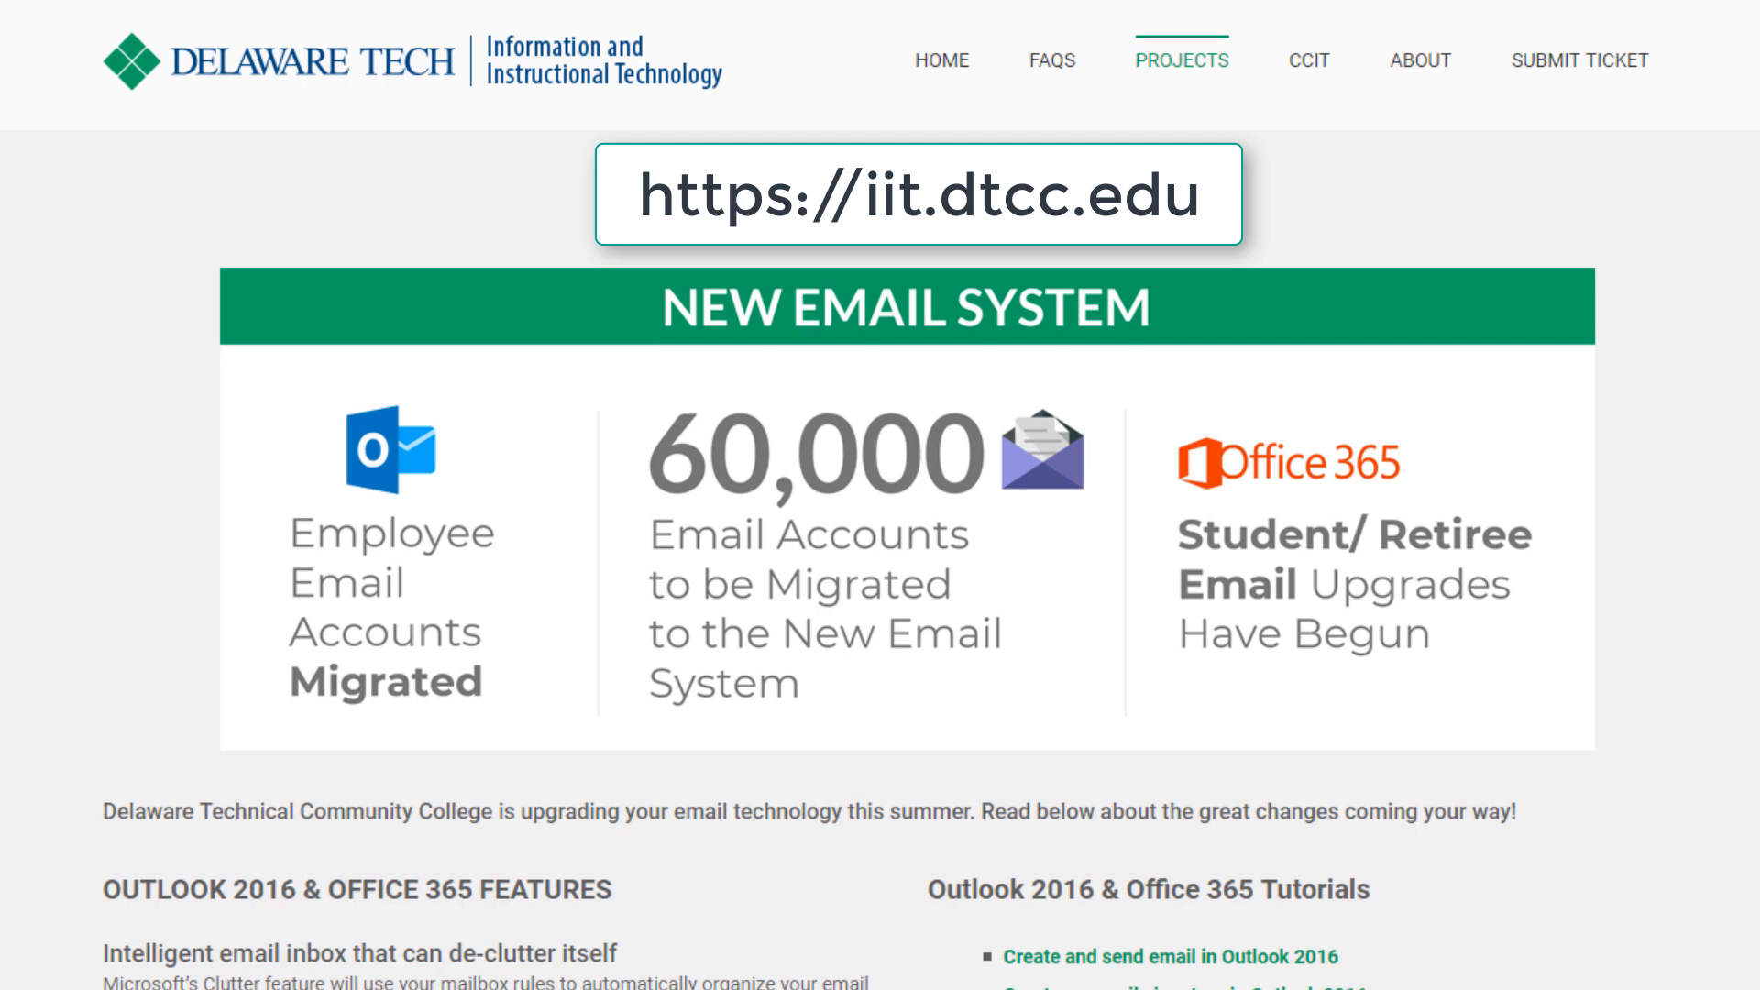
Scroll down the IIT New Email System page through the Outlook and Office 365 tutorials.
scroll("down", 3)
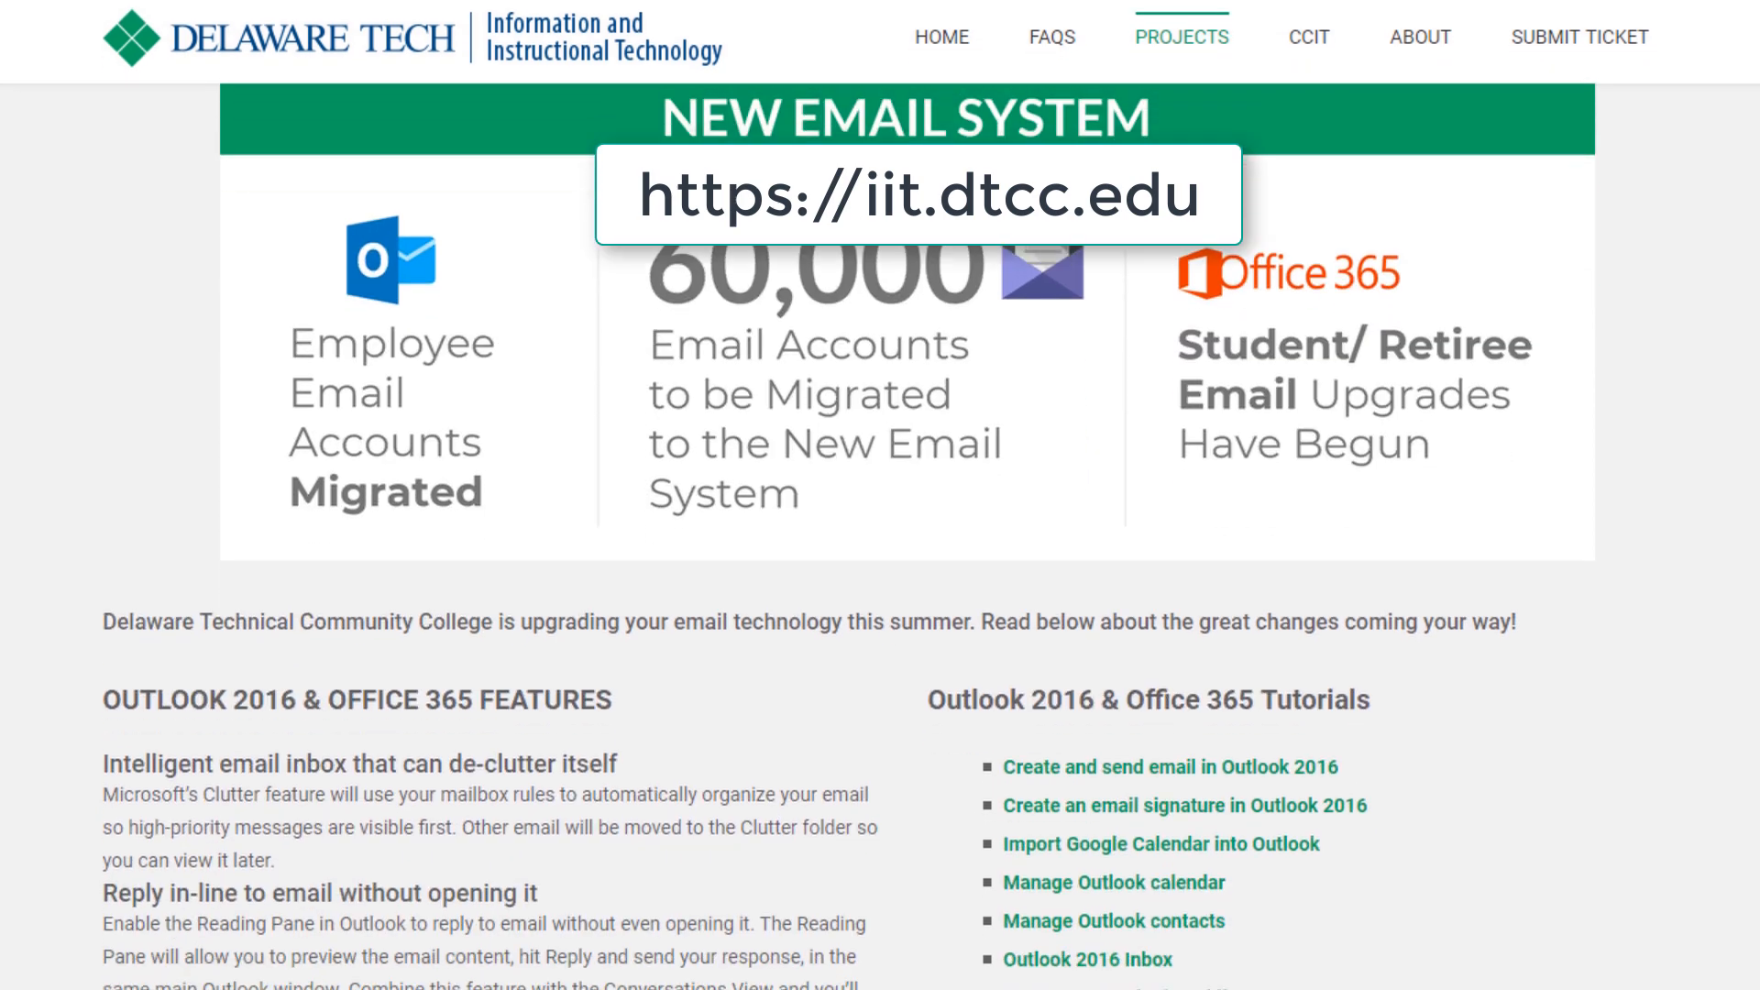
scroll("down", 3)
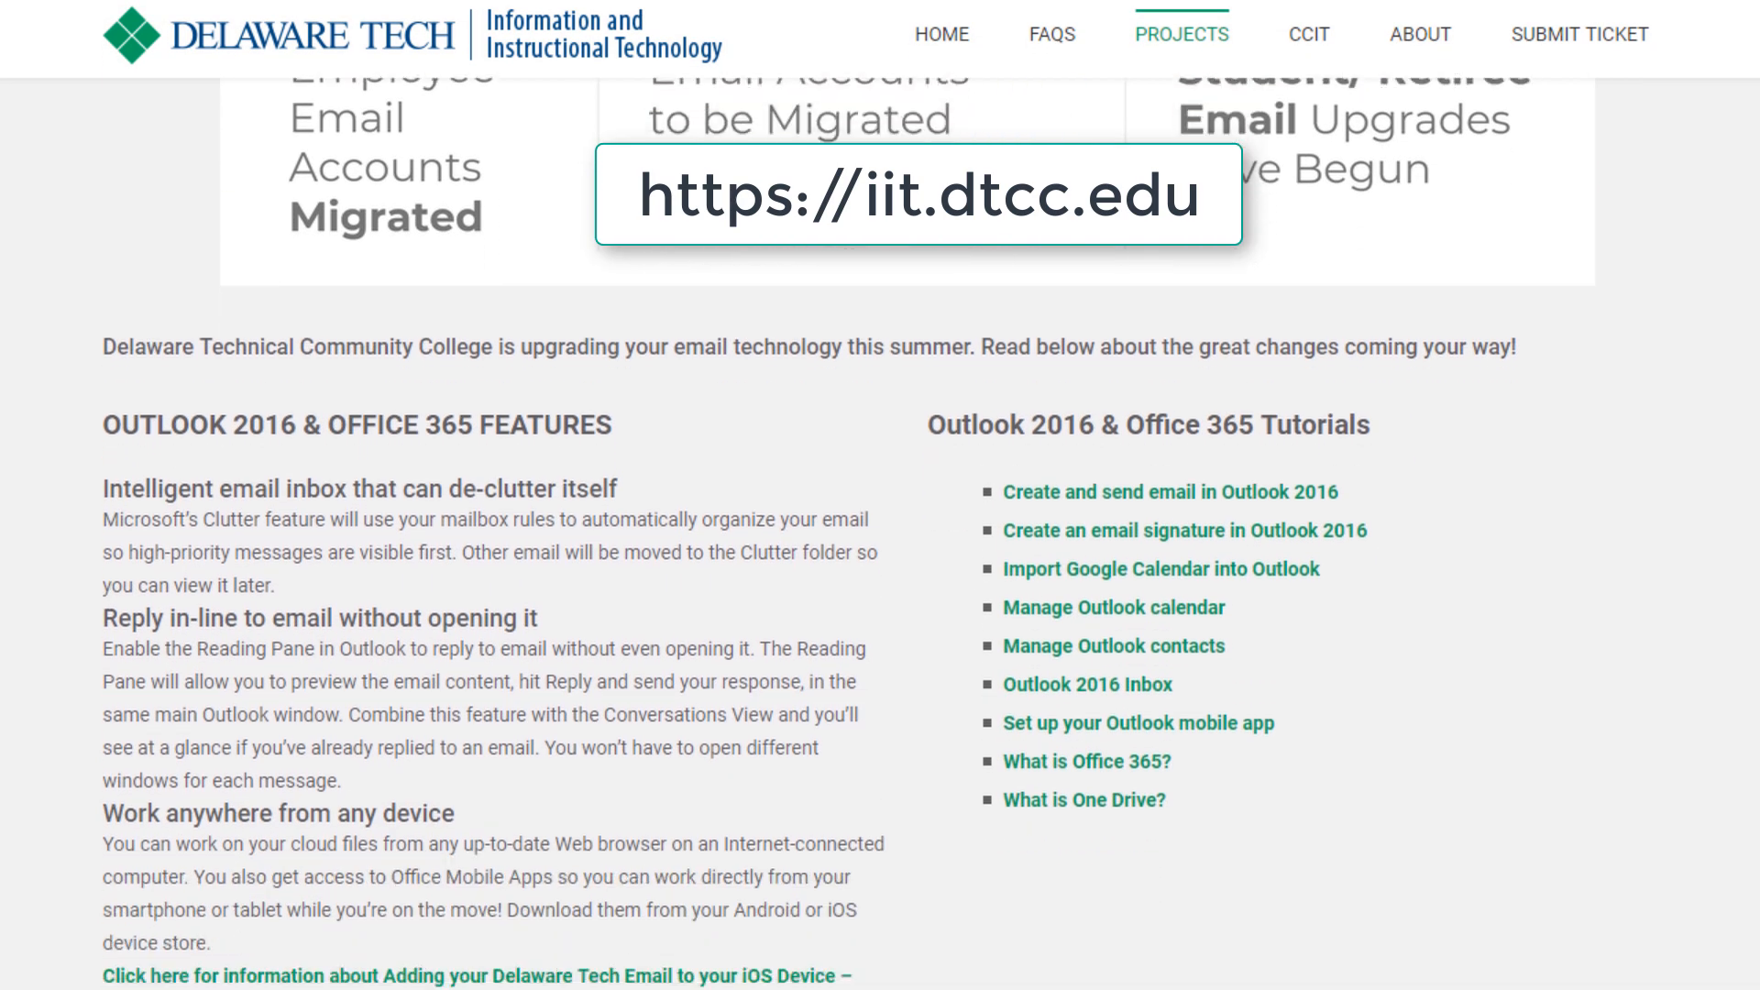
scroll("down", 3)
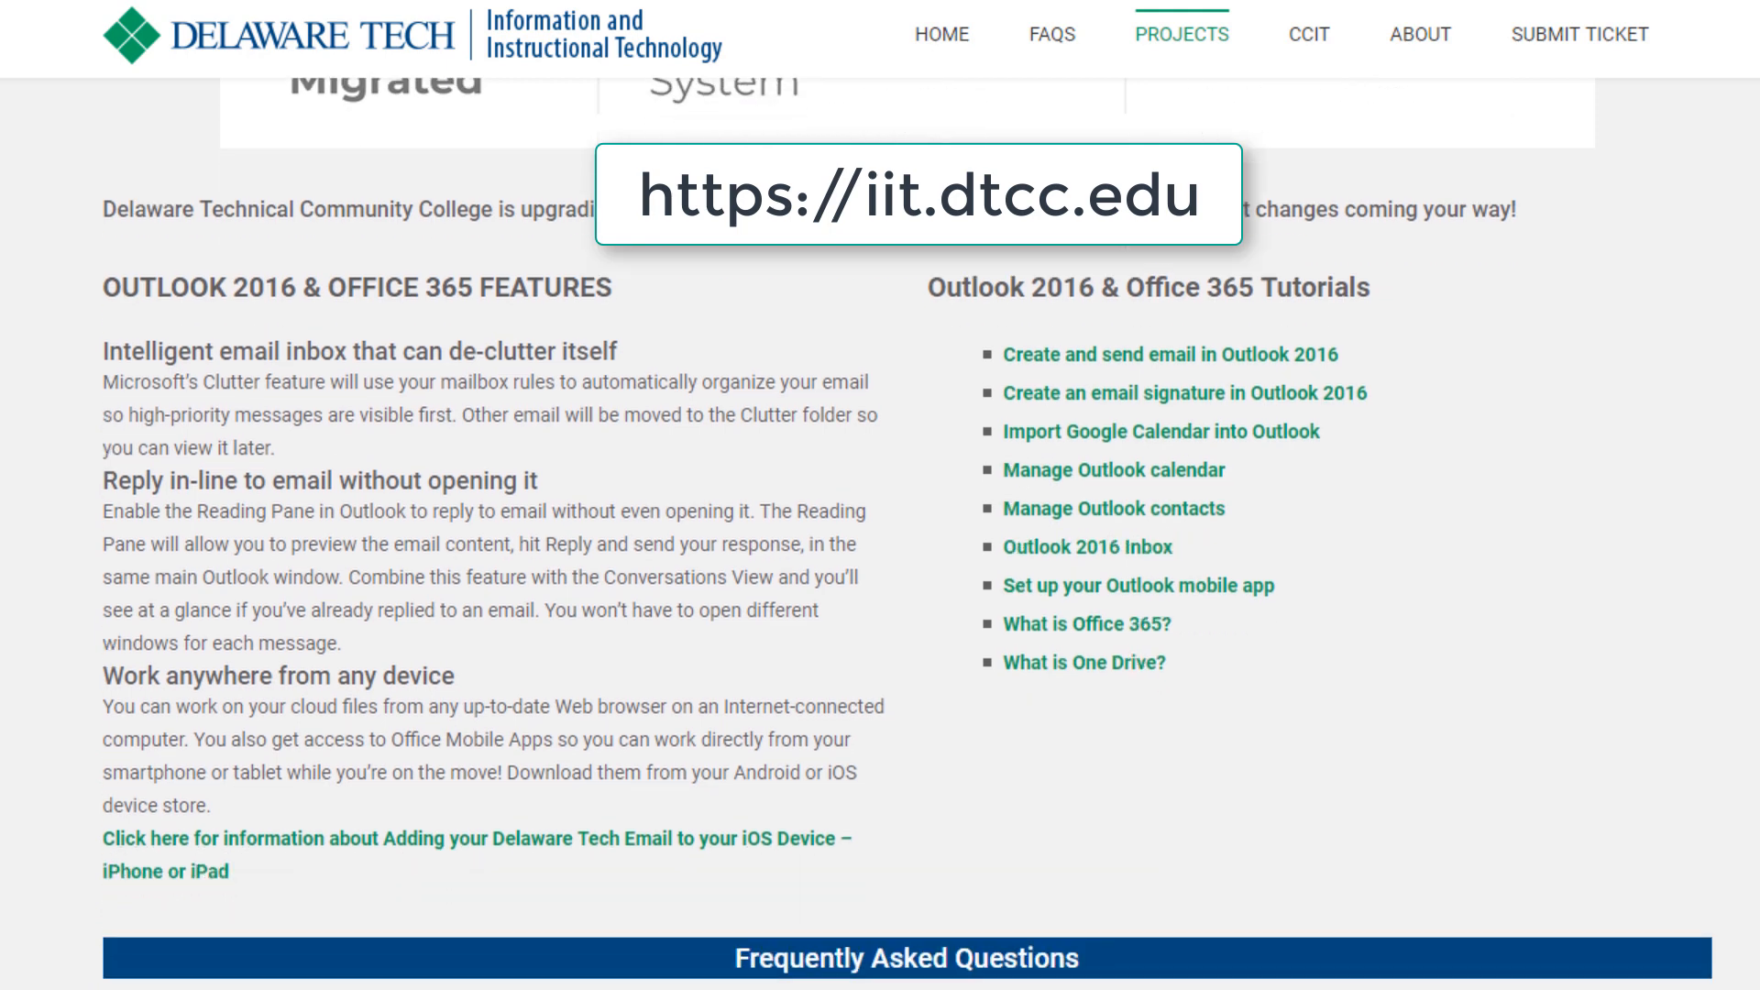
scroll("down", 3)
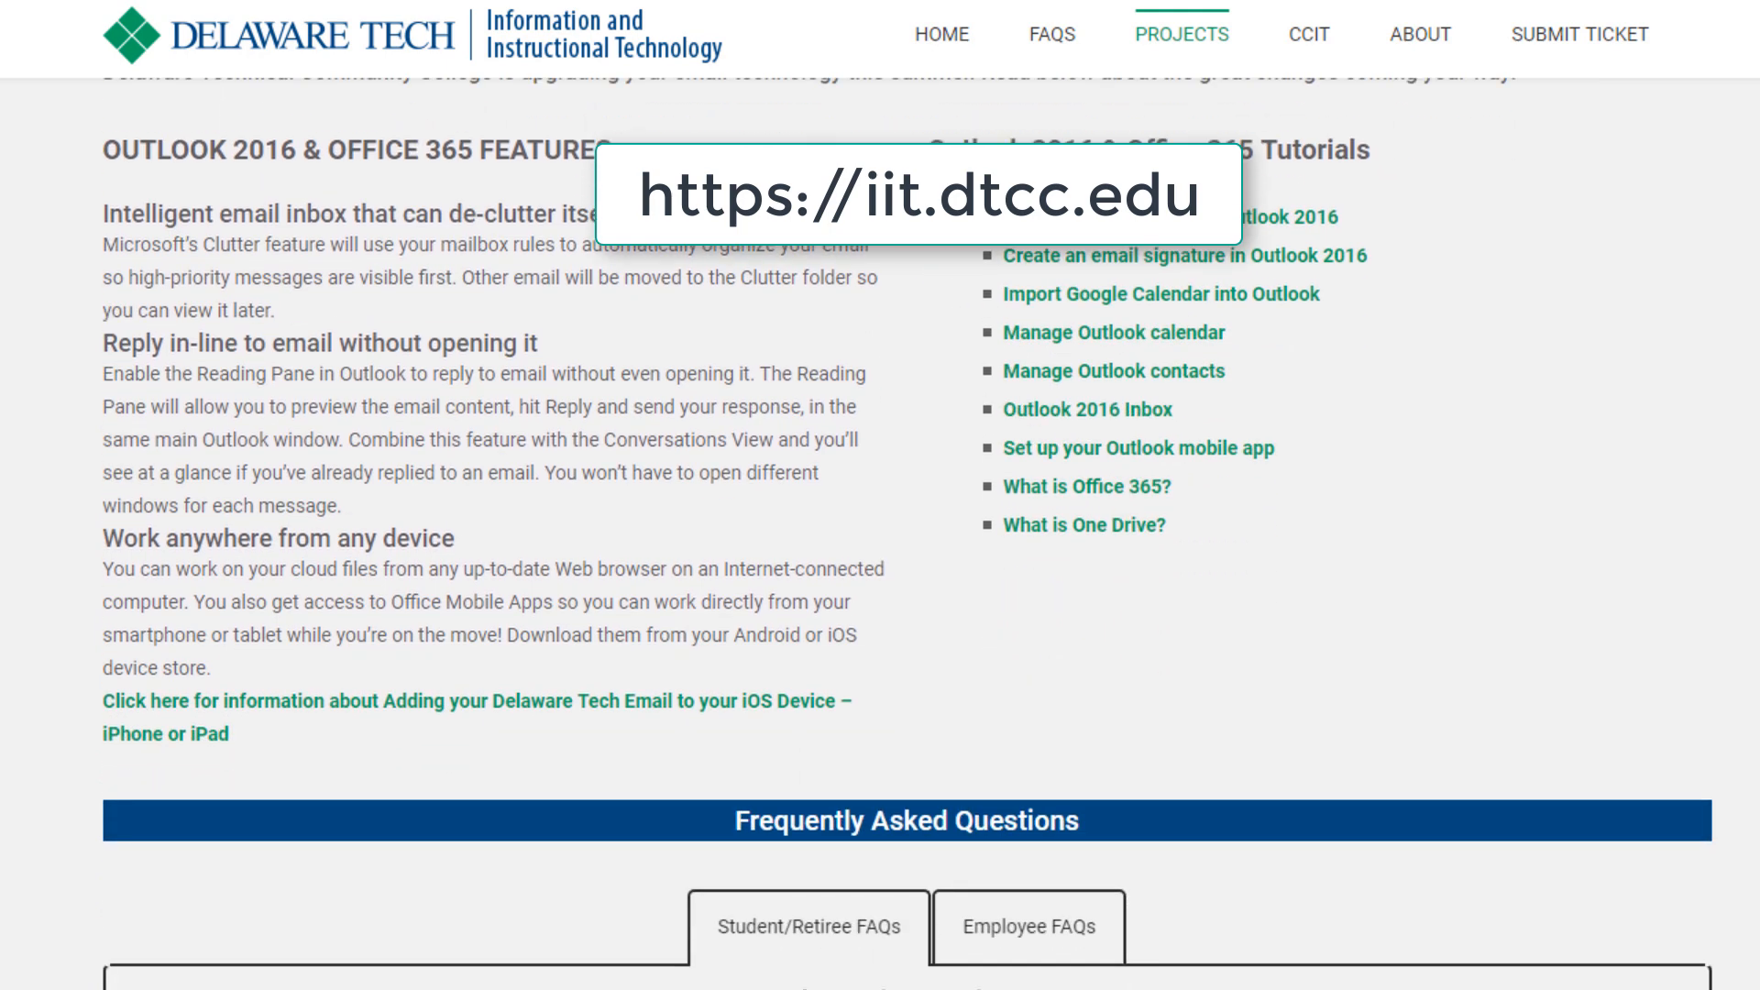
scroll("down", 3)
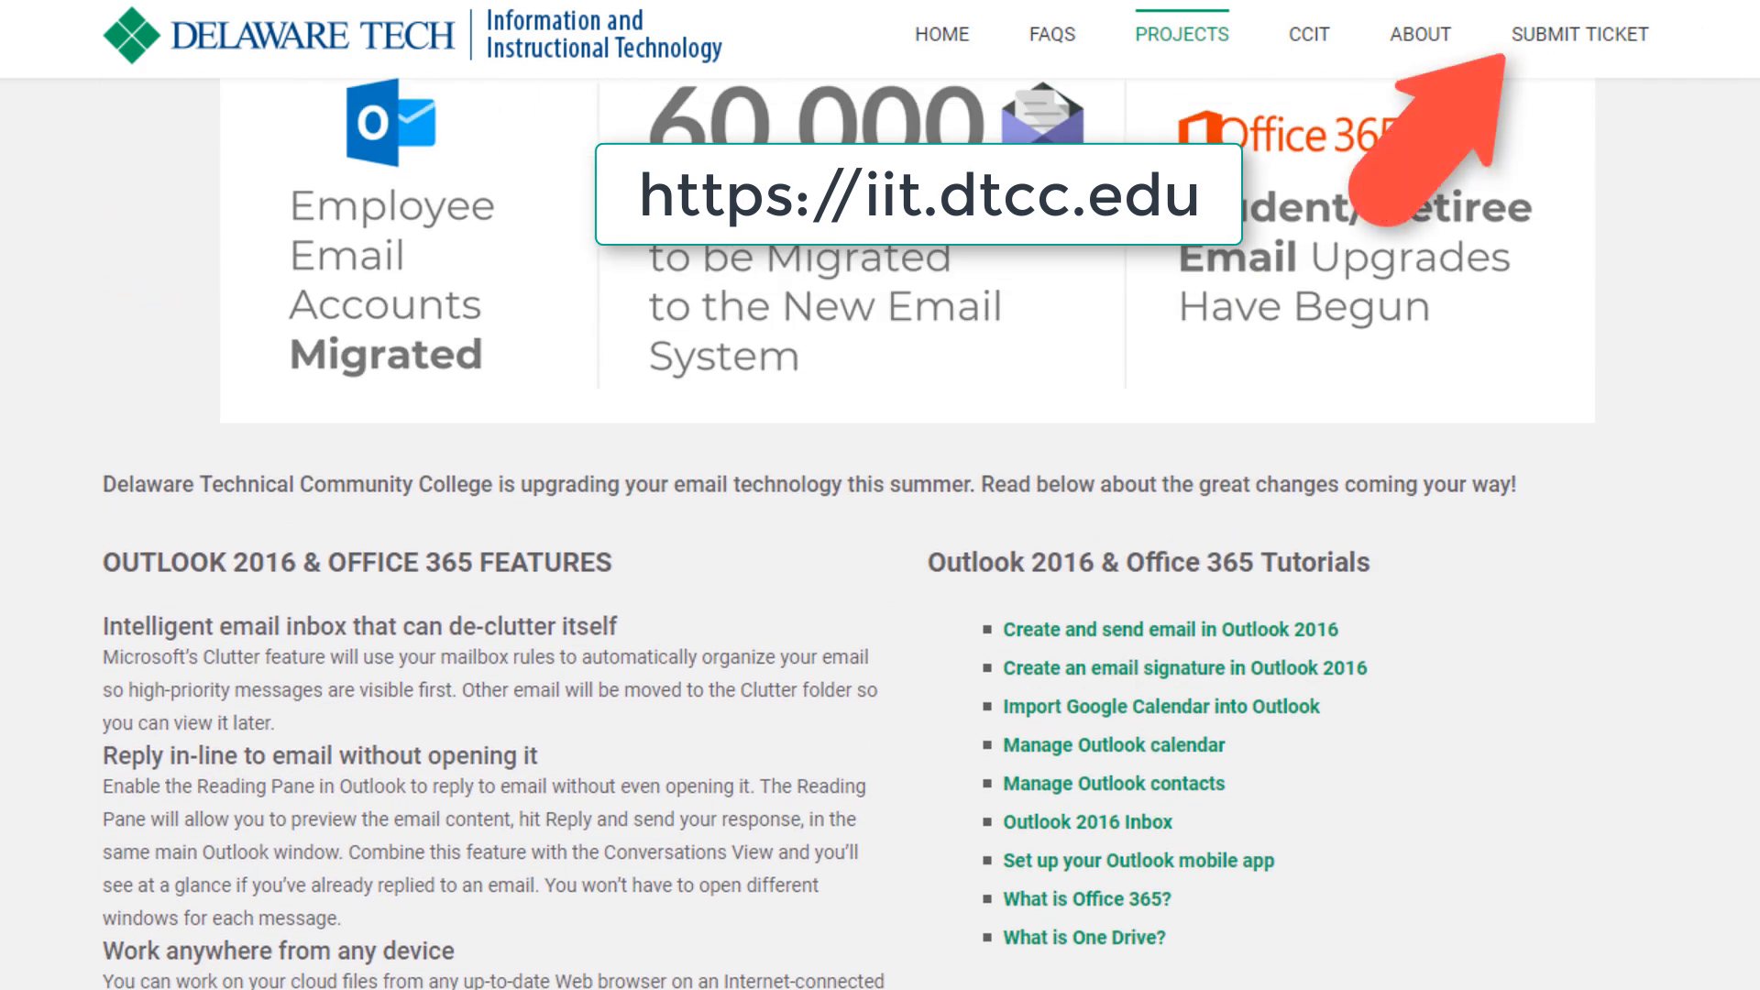
mouse_move(1631, 43)
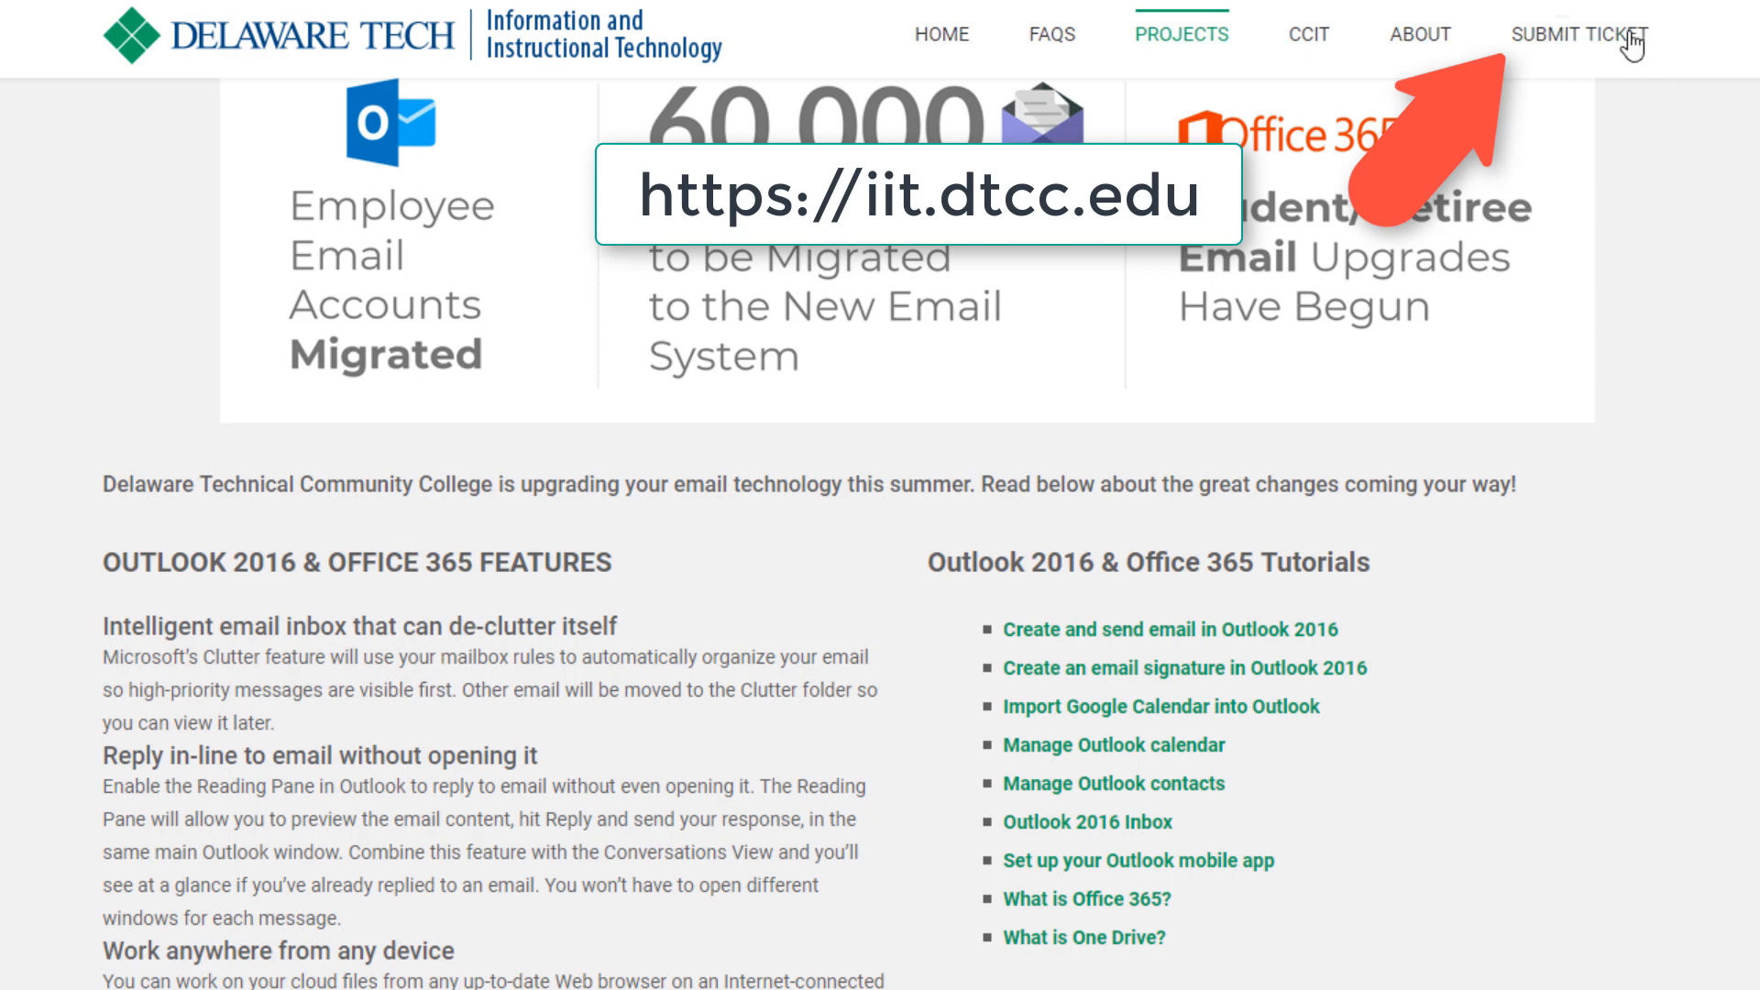